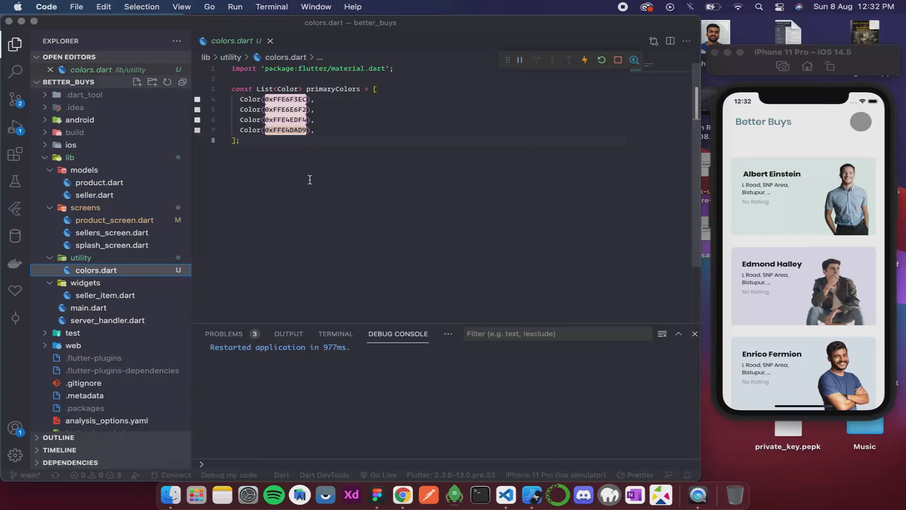
mouse_move(793, 349)
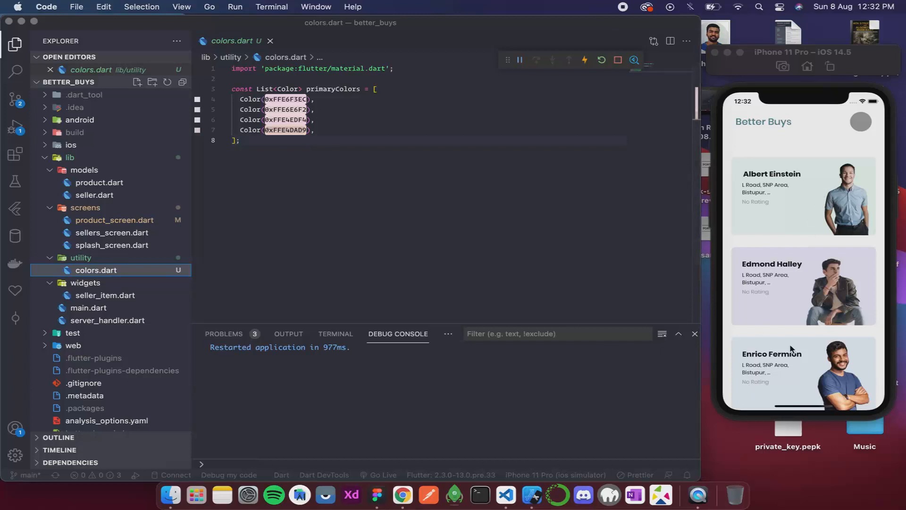
Close the colors.dart editor tab so no file is open.
scroll("down", 3)
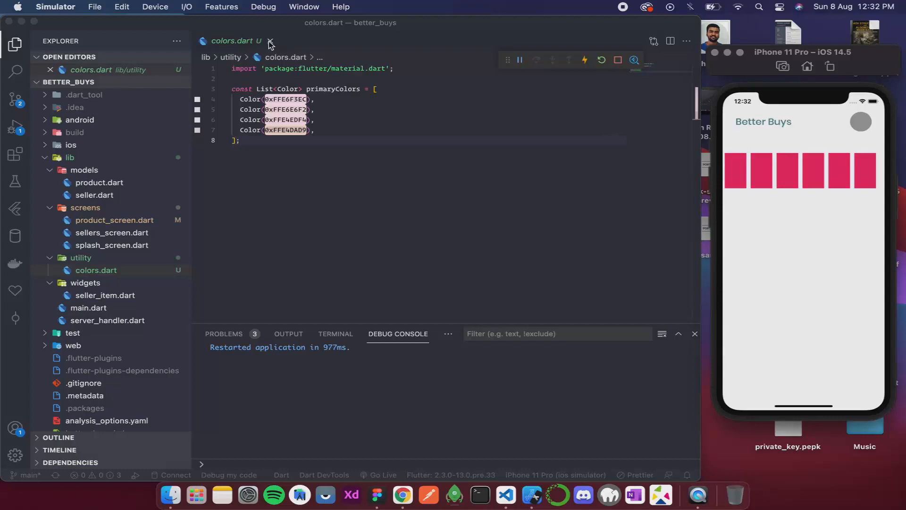
left_click(270, 42)
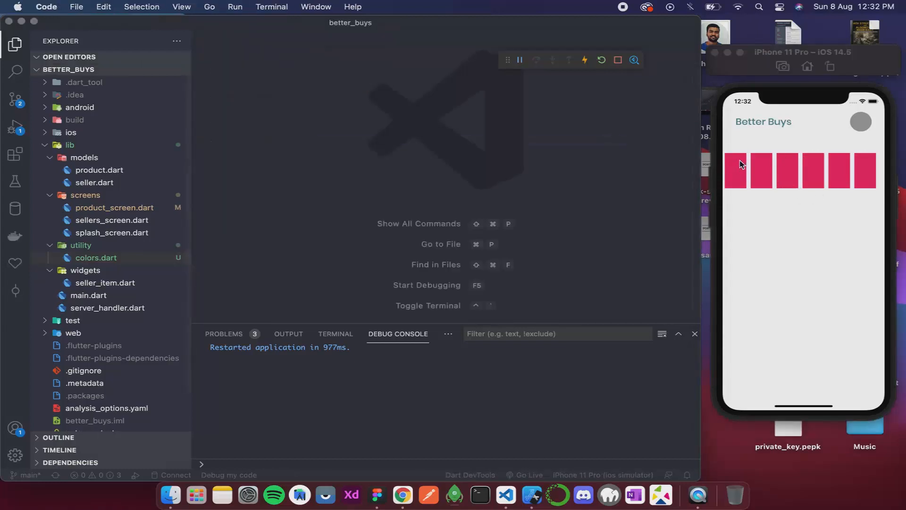
mouse_move(827, 188)
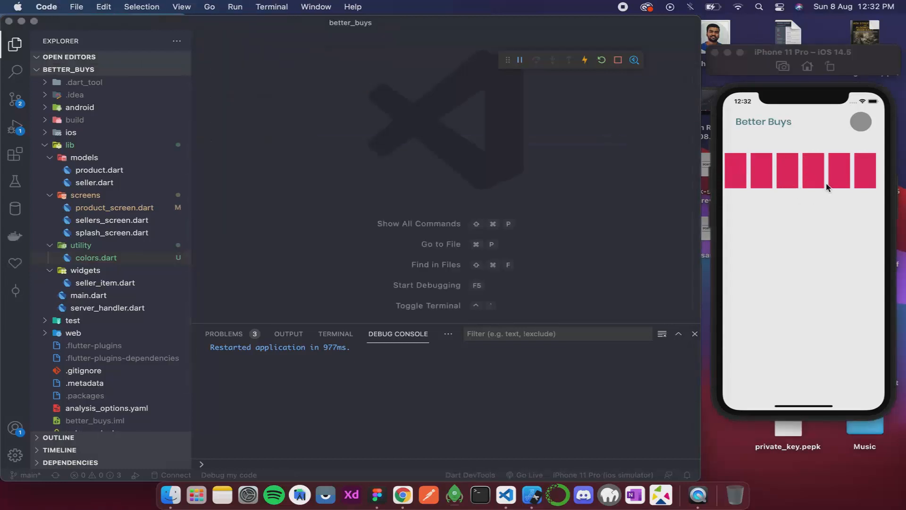
mouse_move(209, 188)
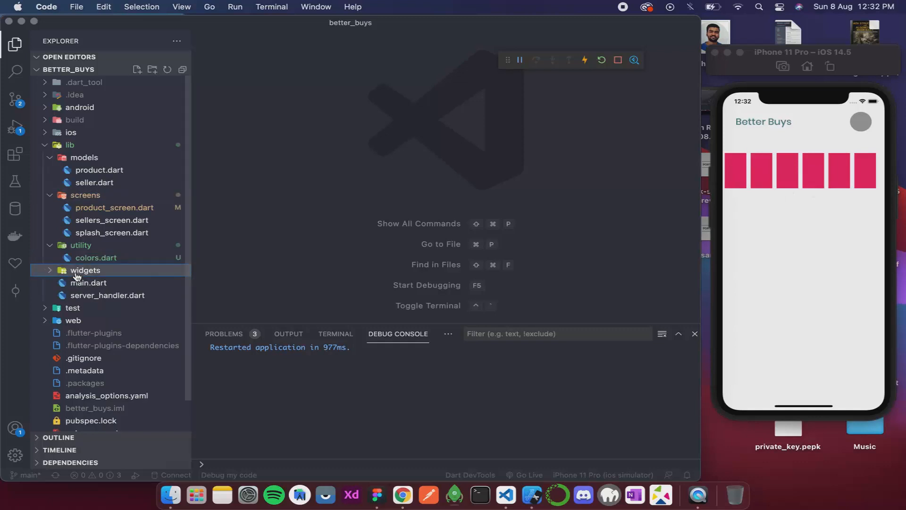
Create widgets/product_item.dart importing material, with a stateless ProductItem returning an empty Container.
left_click(85, 270)
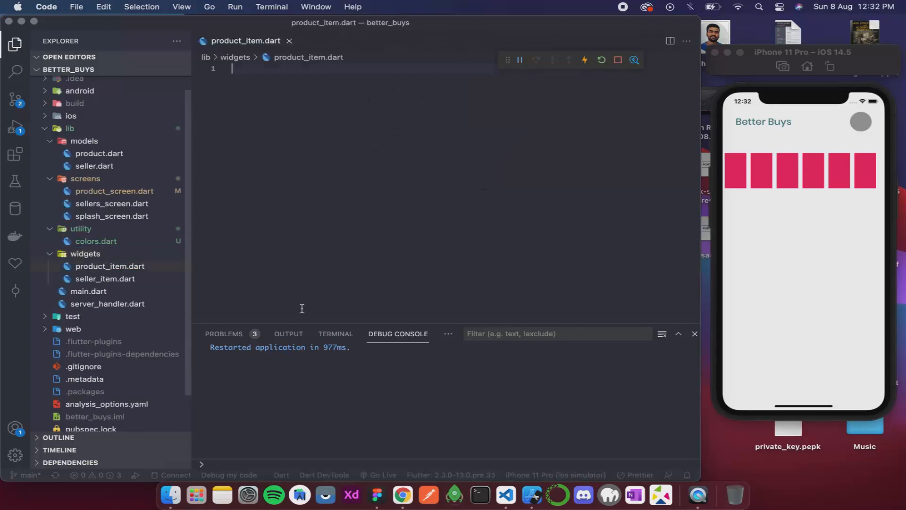
type("i")
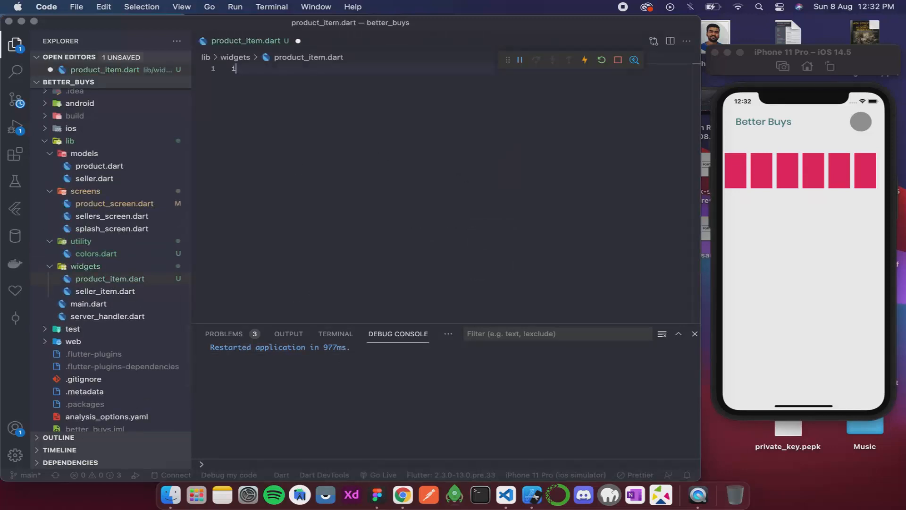
type("mpo")
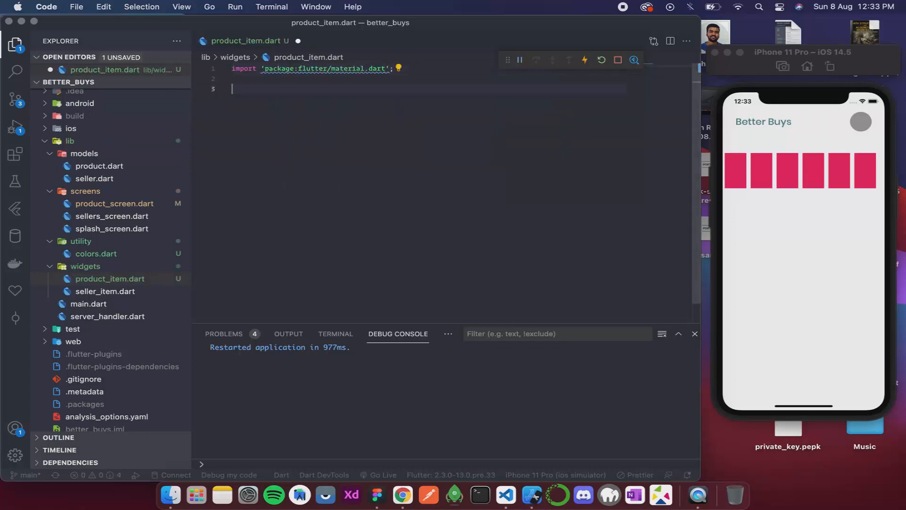
type("st")
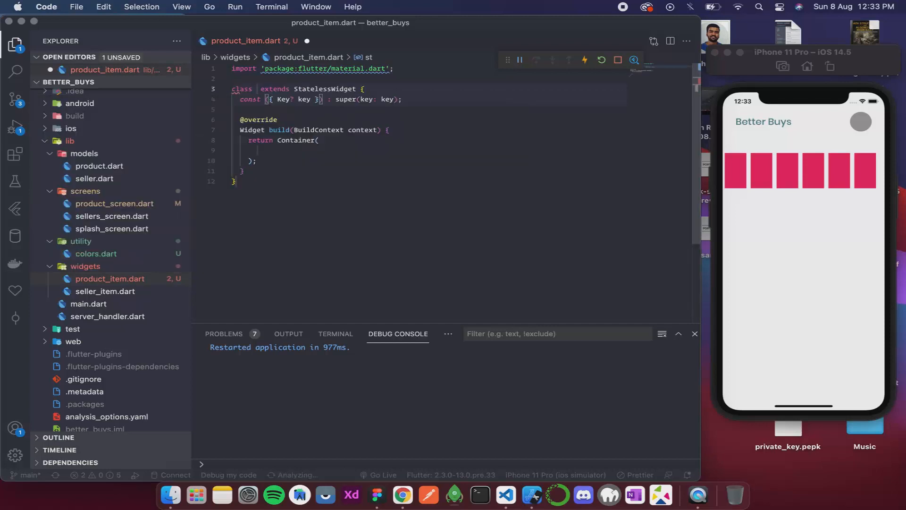
type("ProductItem")
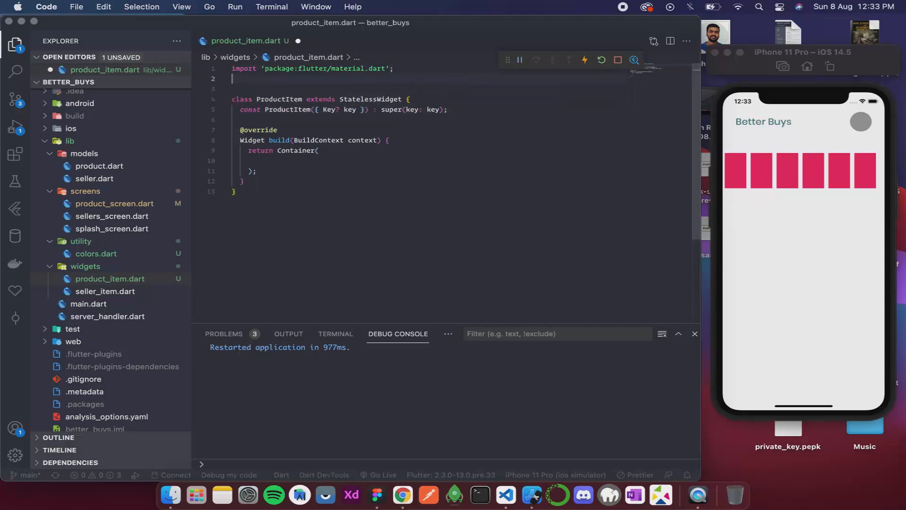
type("import '../';")
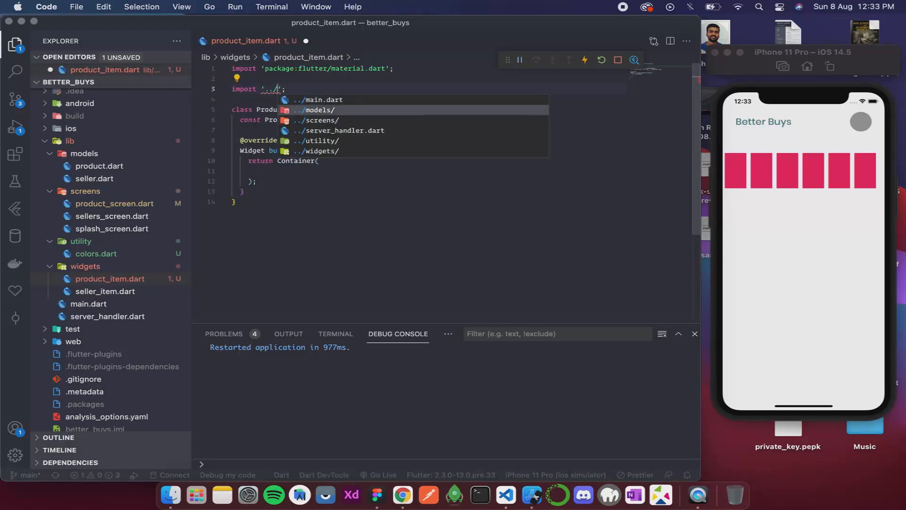
Import ../models/product.dart and give ProductItem a final Product product set via required this.product.
left_click(316, 110)
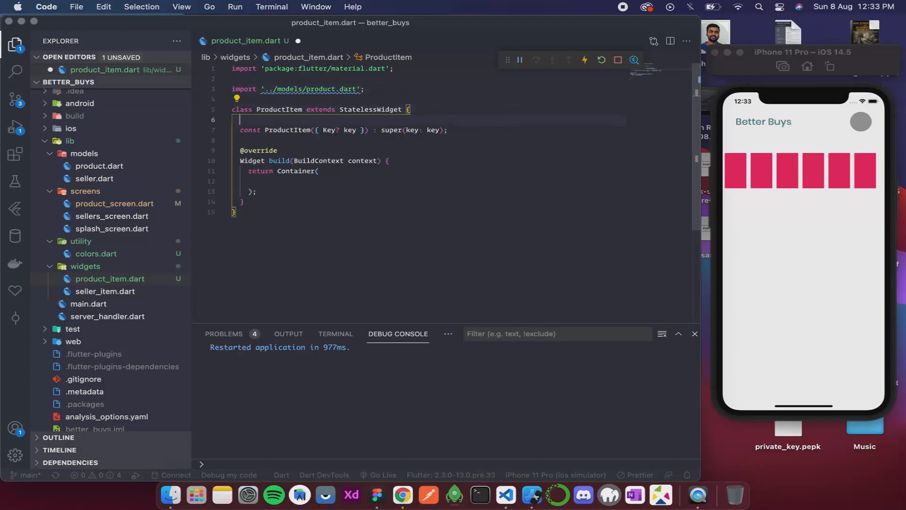
type("final Product p")
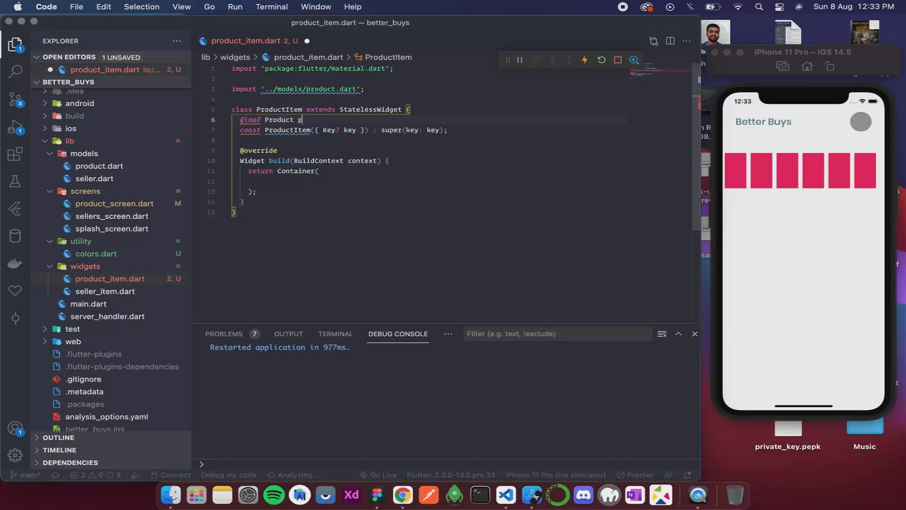
type("roduct;")
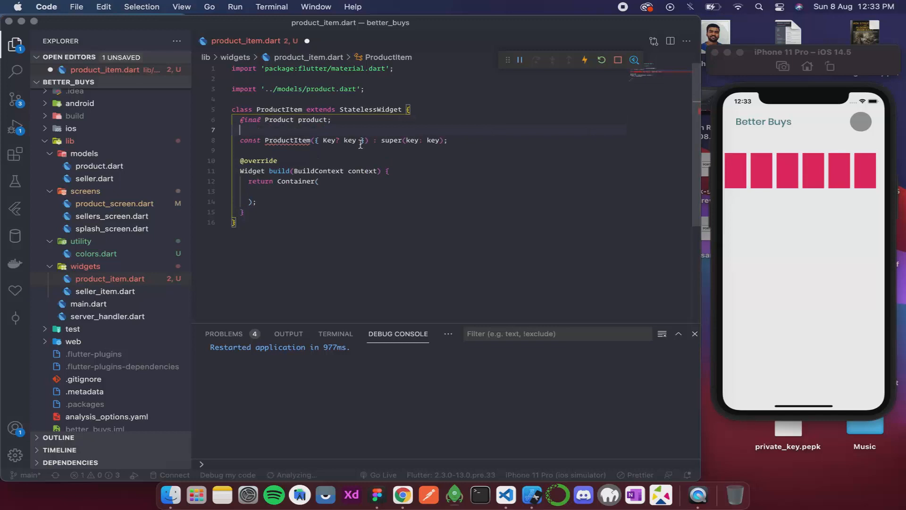
type(",")
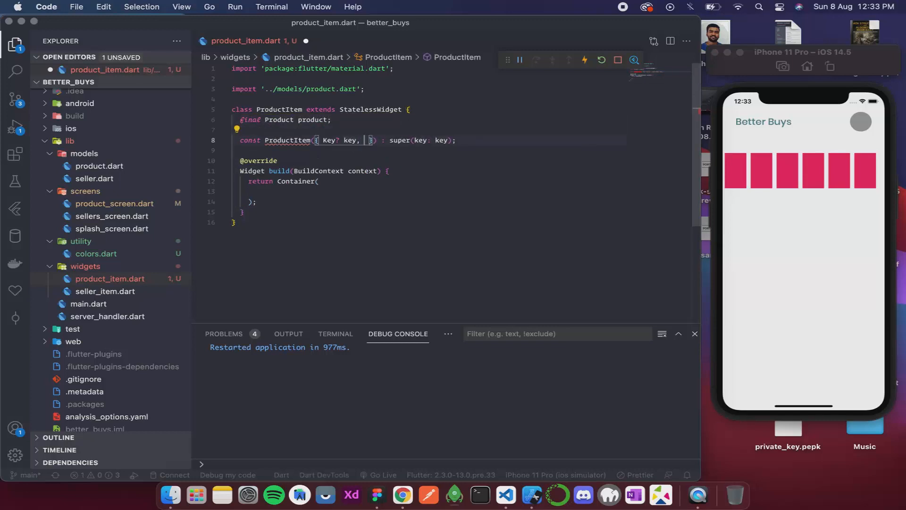
type("requ")
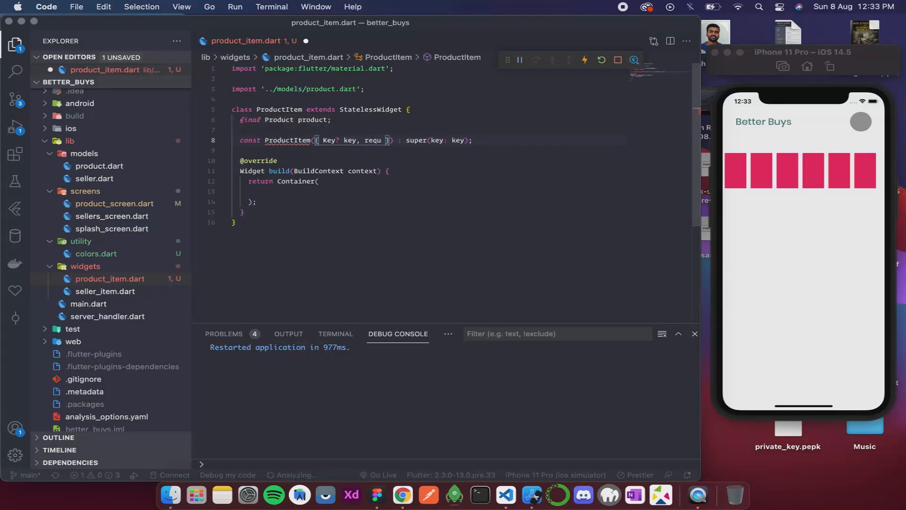
type("required")
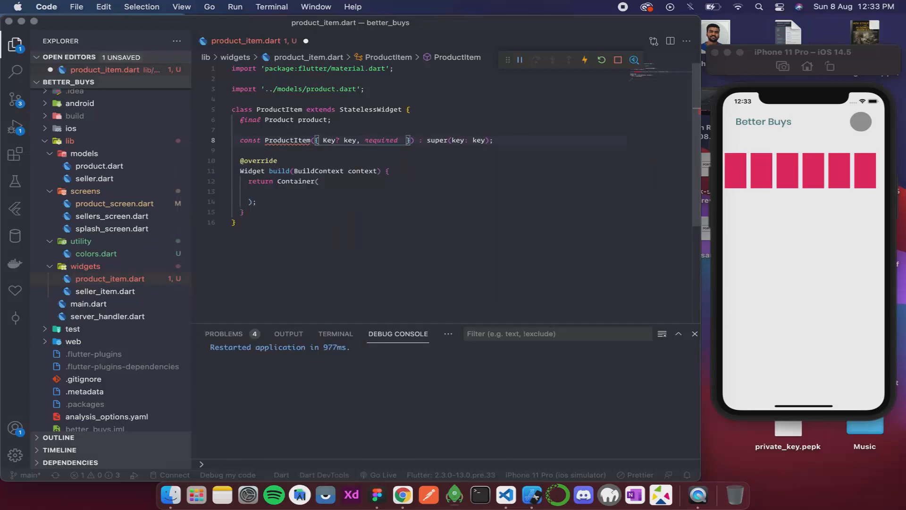
type("this.product")
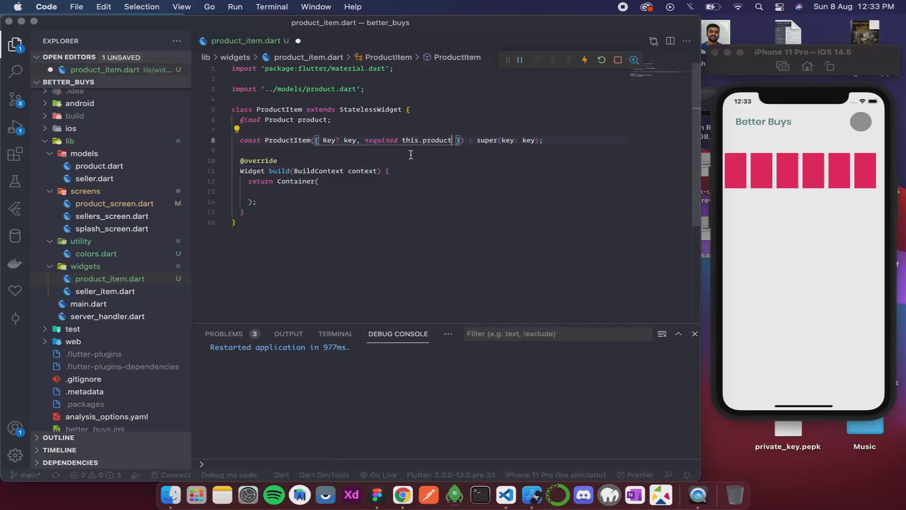
mouse_move(286, 202)
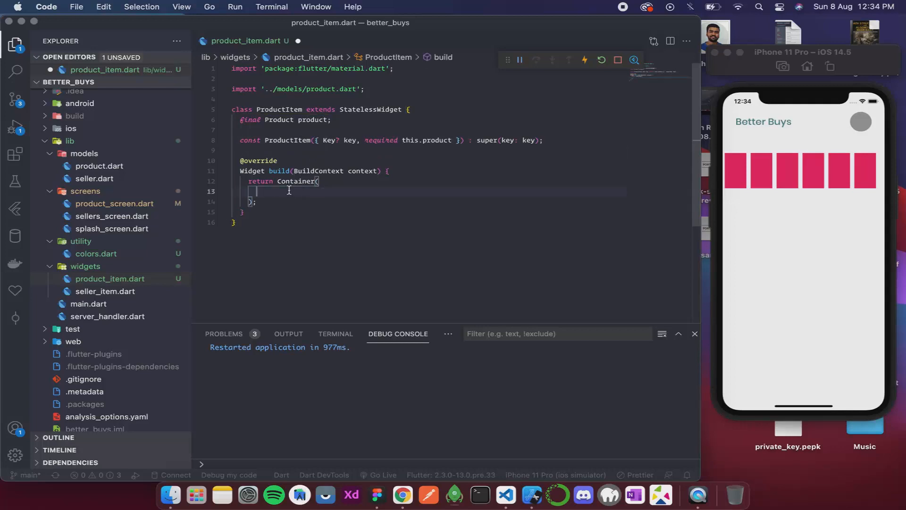
Give the ProductItem Container color Colors.cyan, height 100.0 and width 100.0, and save.
type("color: ,")
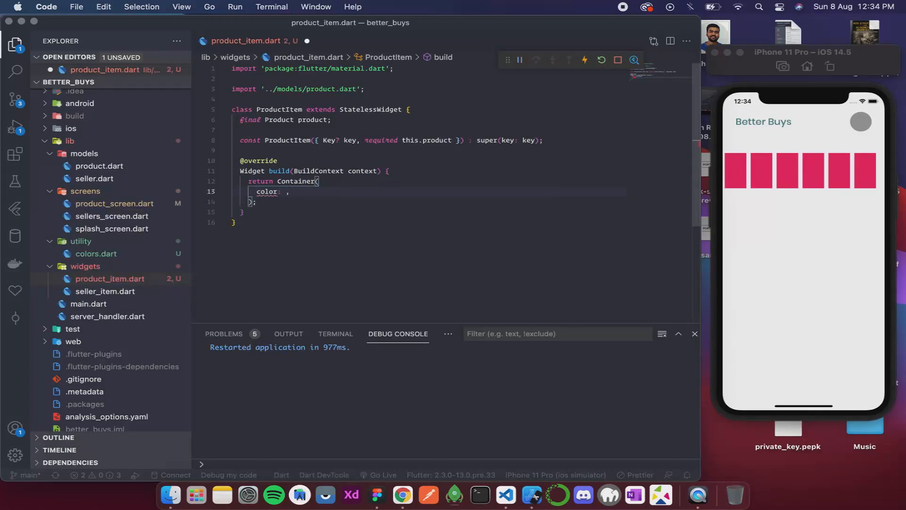
type("Colors,")
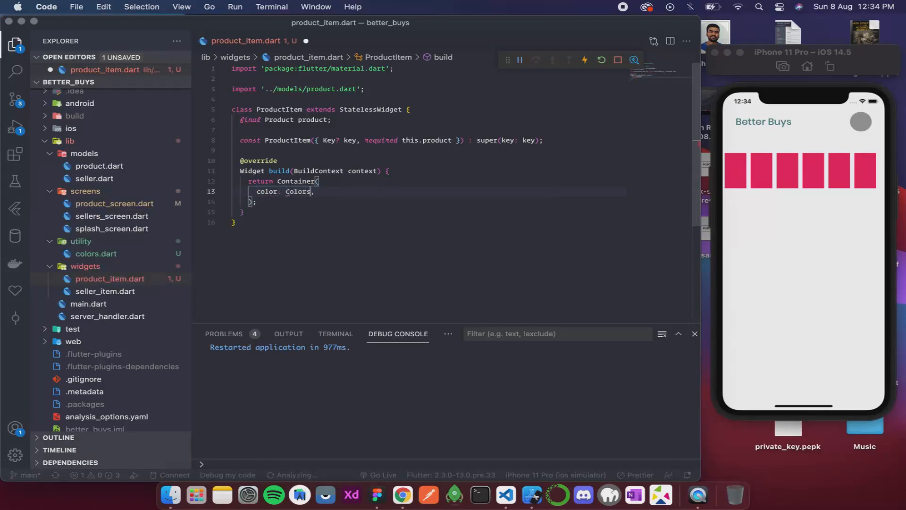
type("cyan")
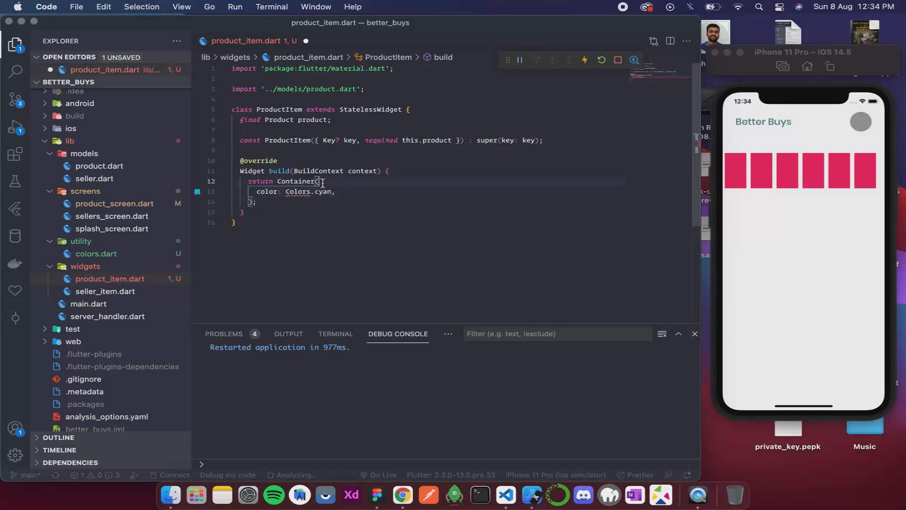
type("height")
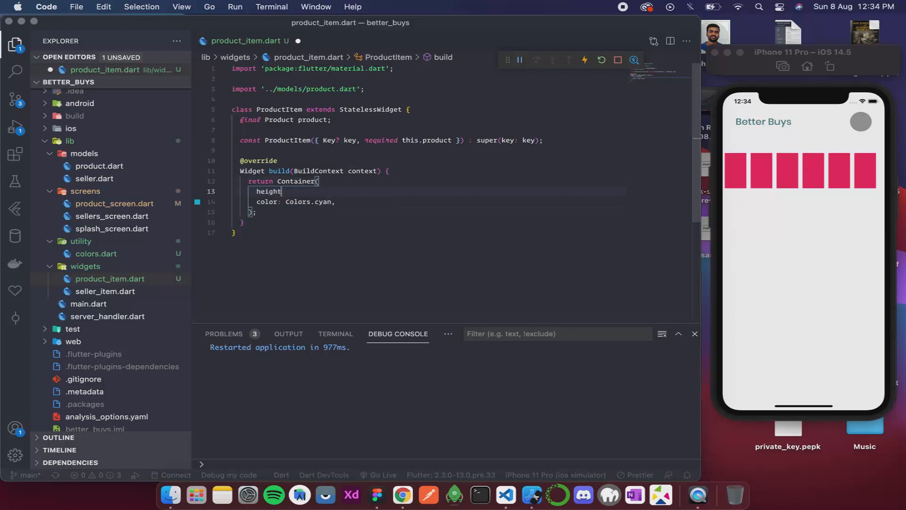
type("100")
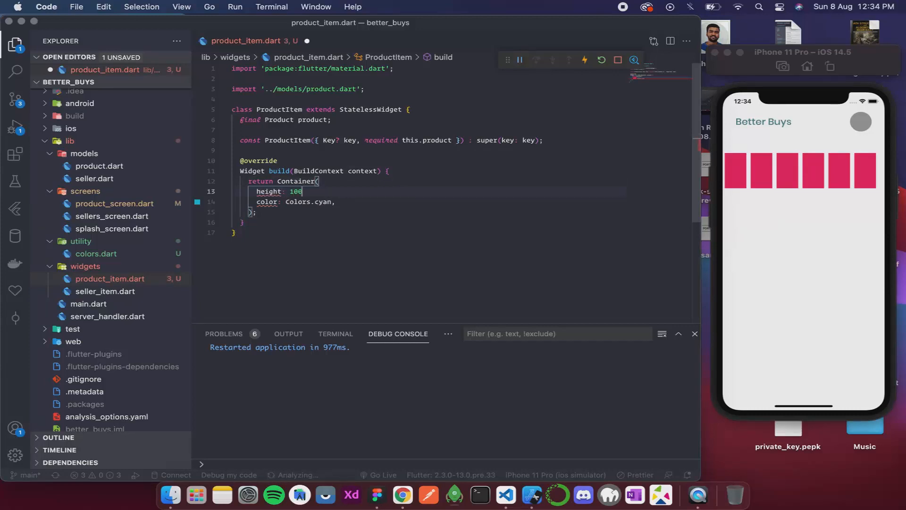
type(".0, wid")
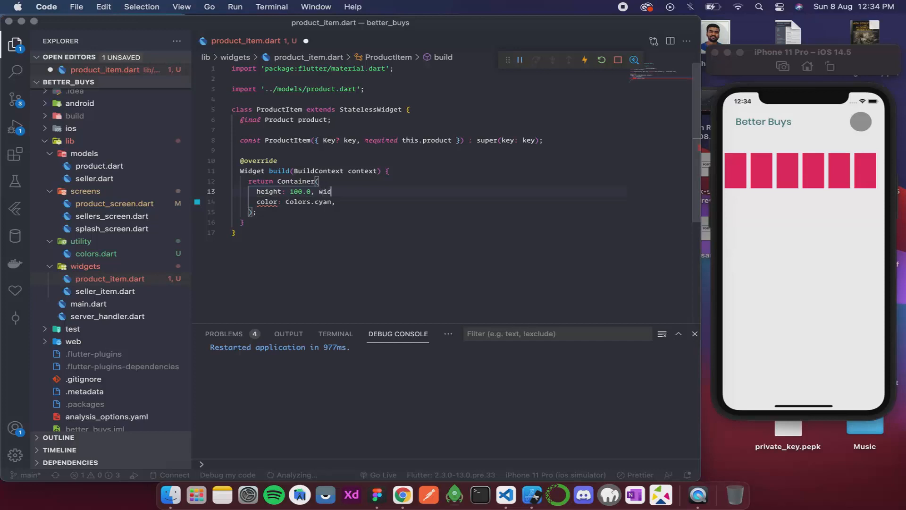
type("th")
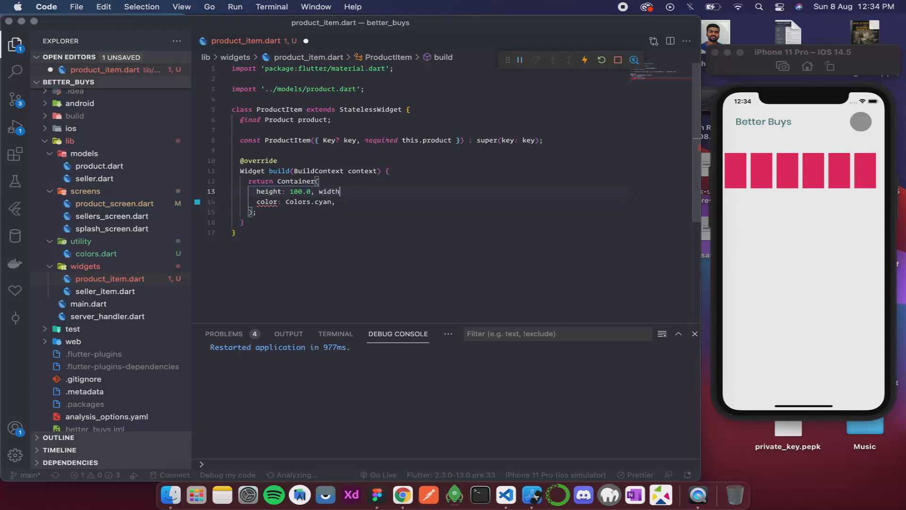
type(": 100.0,")
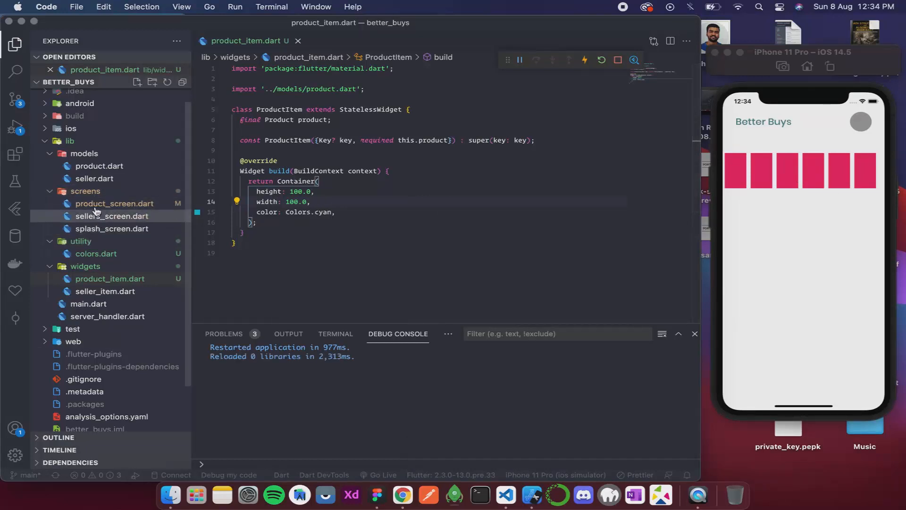
In product_screen.dart, add an import for ../widgets/product_item.dart.
left_click(113, 203)
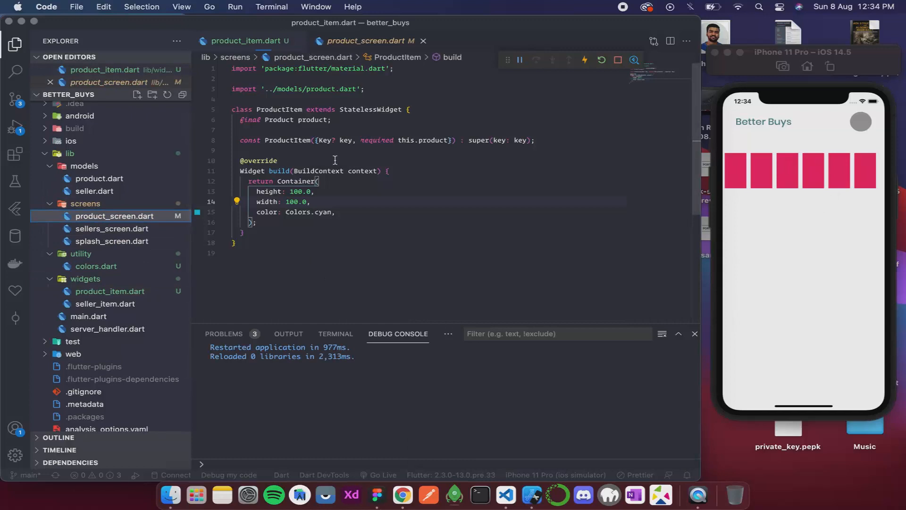
left_click(368, 40)
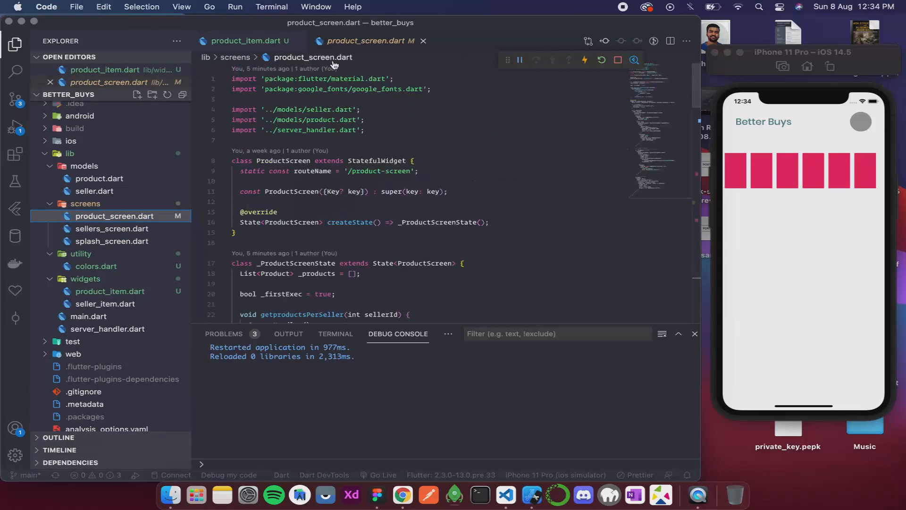
left_click(370, 129)
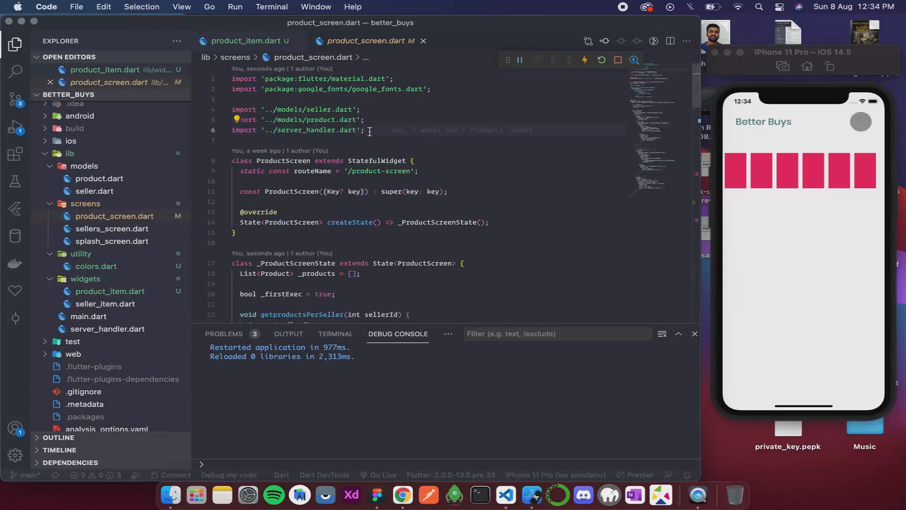
type("impo")
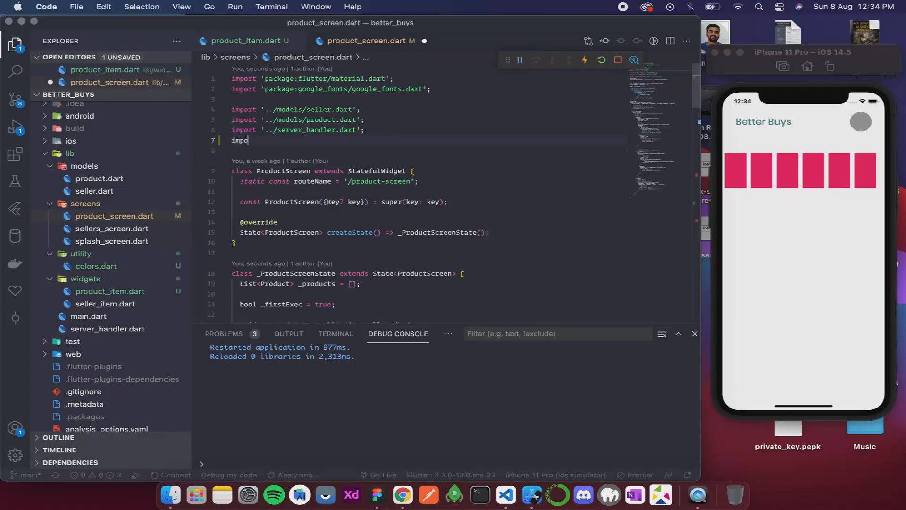
type("rt ''")
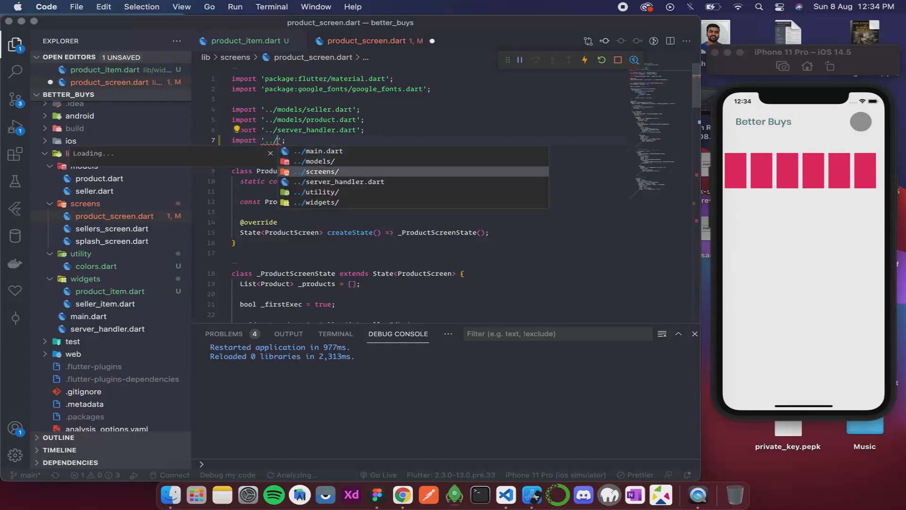
left_click(325, 201)
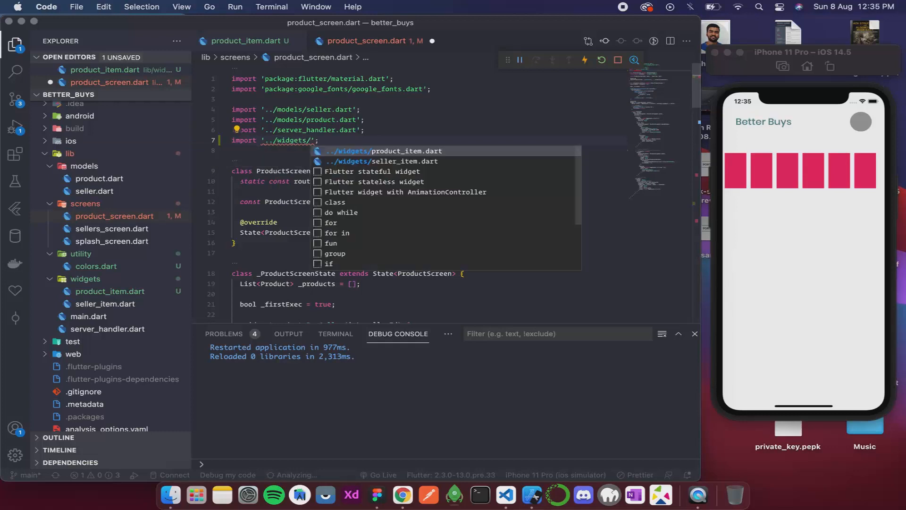
left_click(379, 151)
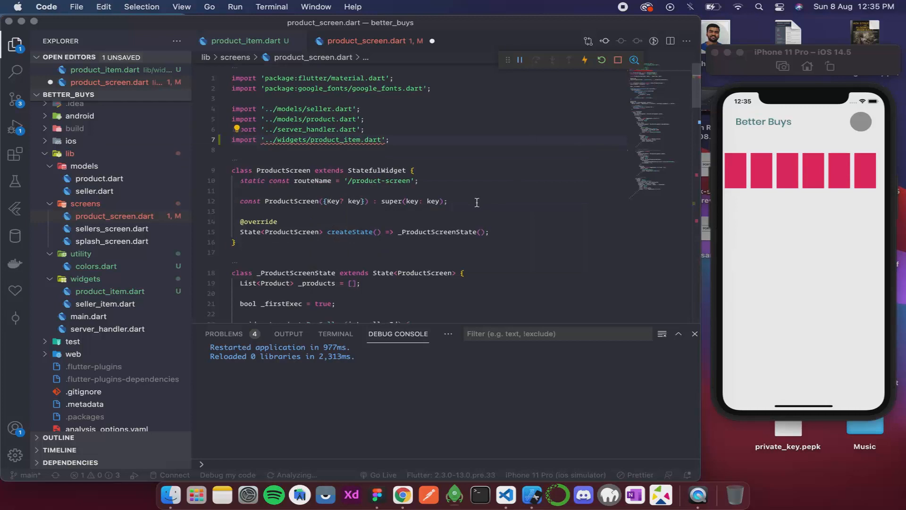
Replace the pink Container in itemBuilder with ProductItem(product: _products[index]).
scroll("down", 3)
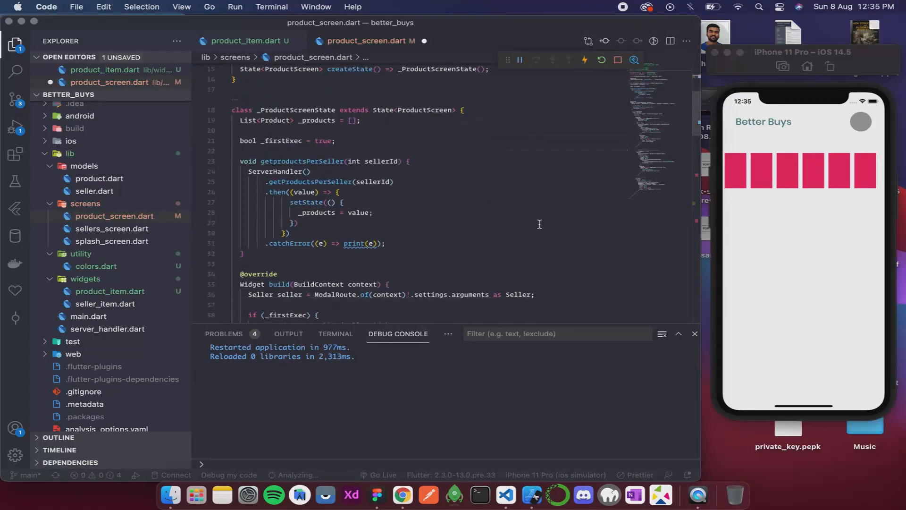
scroll("down", 3)
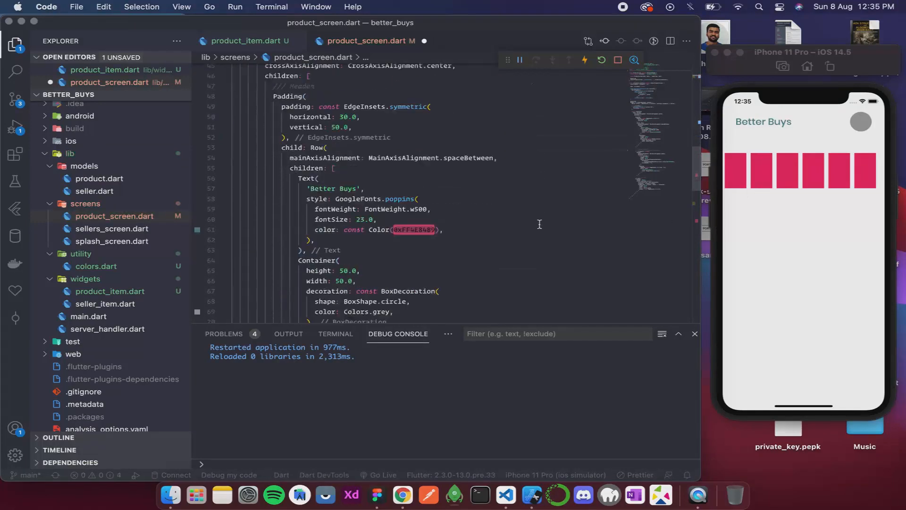
scroll("down", 3)
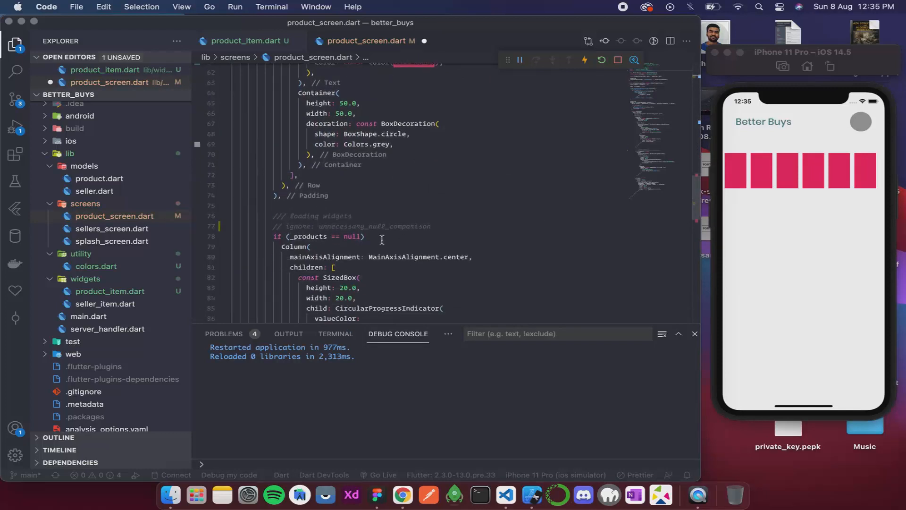
scroll("down", 3)
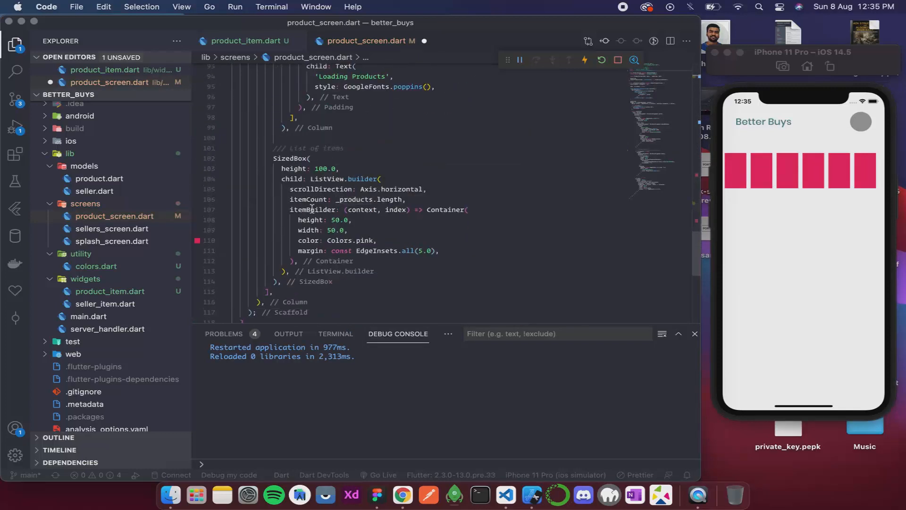
mouse_move(430, 212)
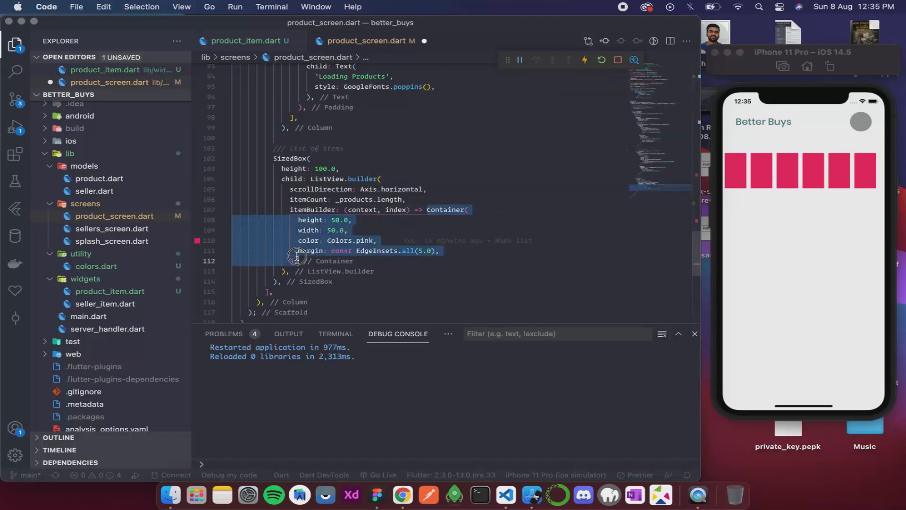
left_click(296, 261)
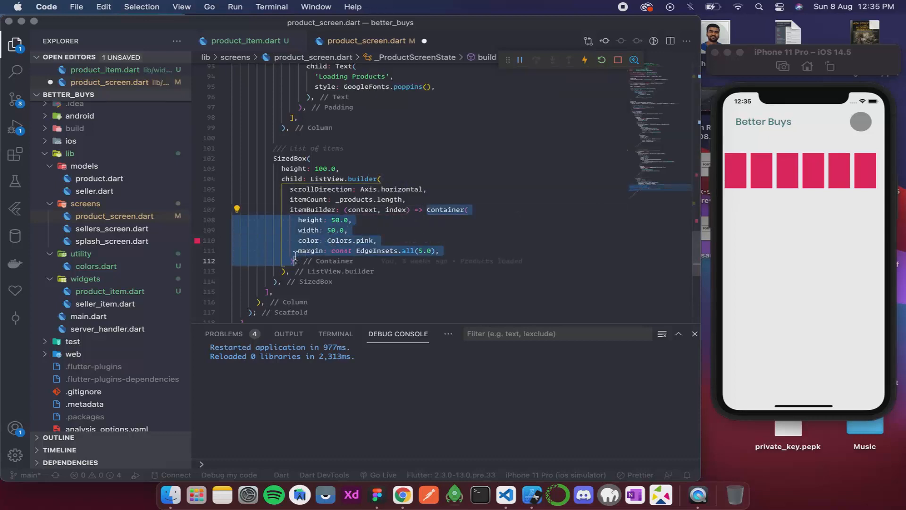
type("ProductItem(_produc),")
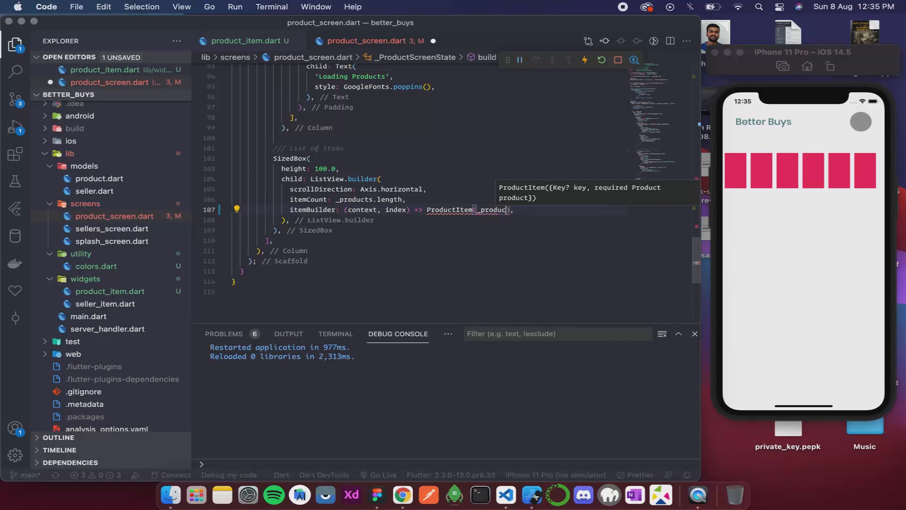
type("ts[i")
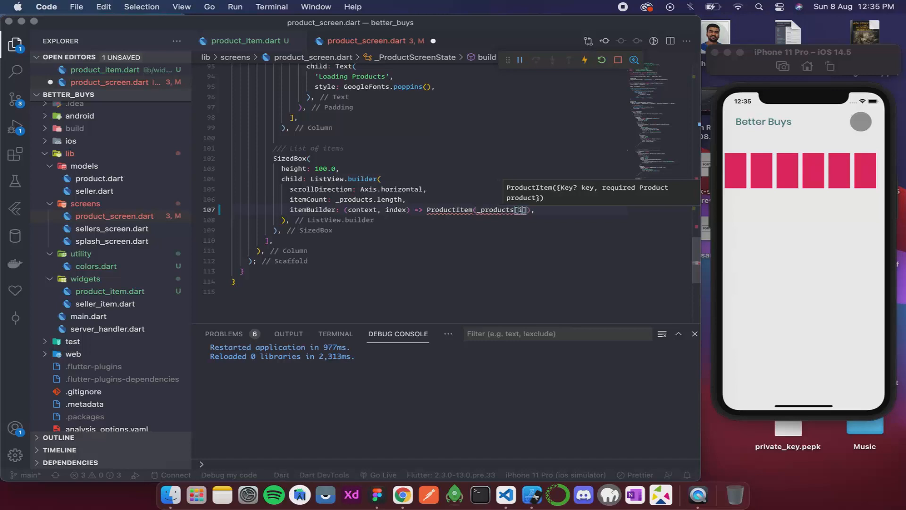
type("index")
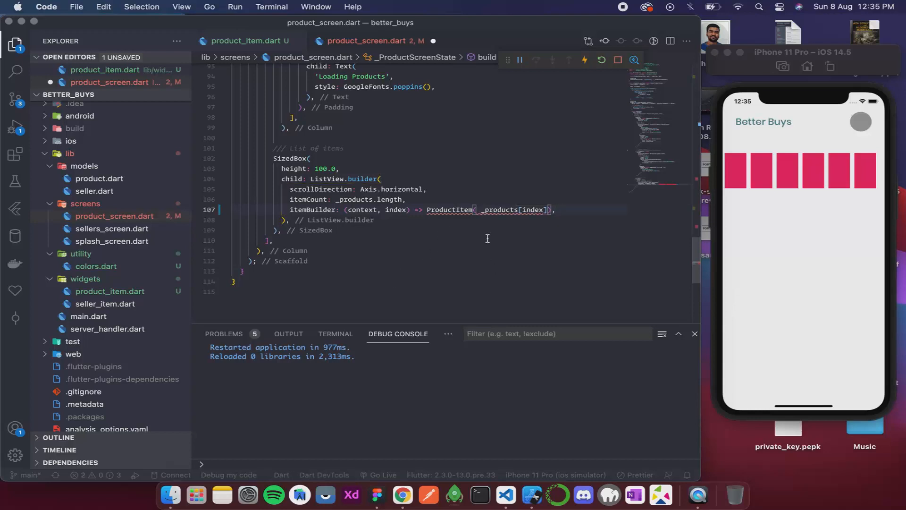
type("product: _products[index]),")
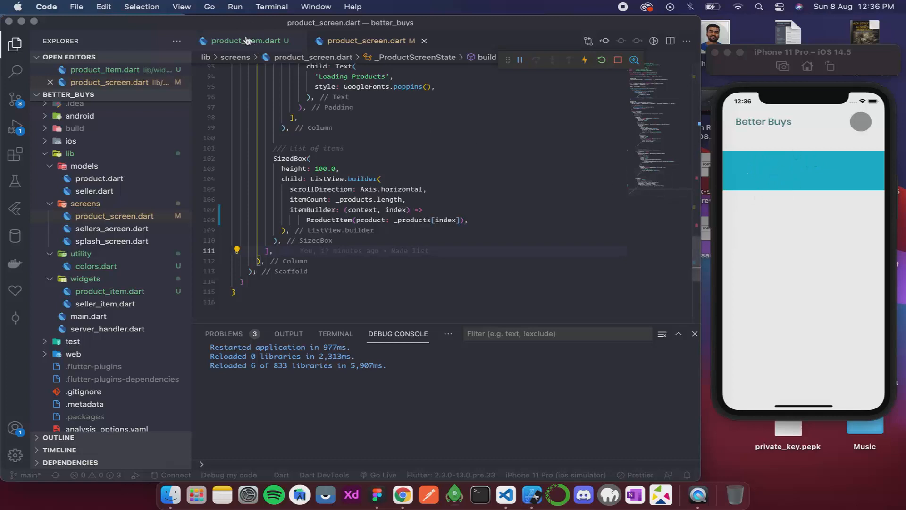
Switch between the editor tabs, ending on product_item.dart.
left_click(245, 40)
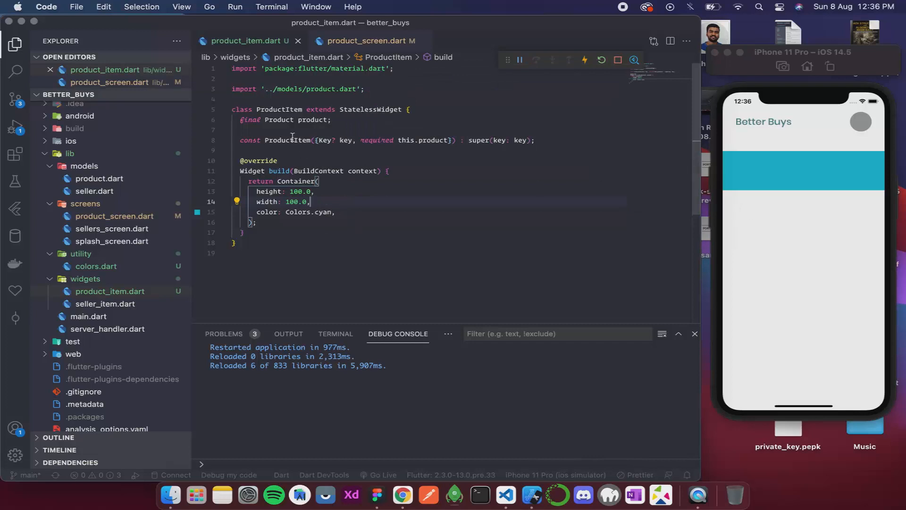
left_click(367, 41)
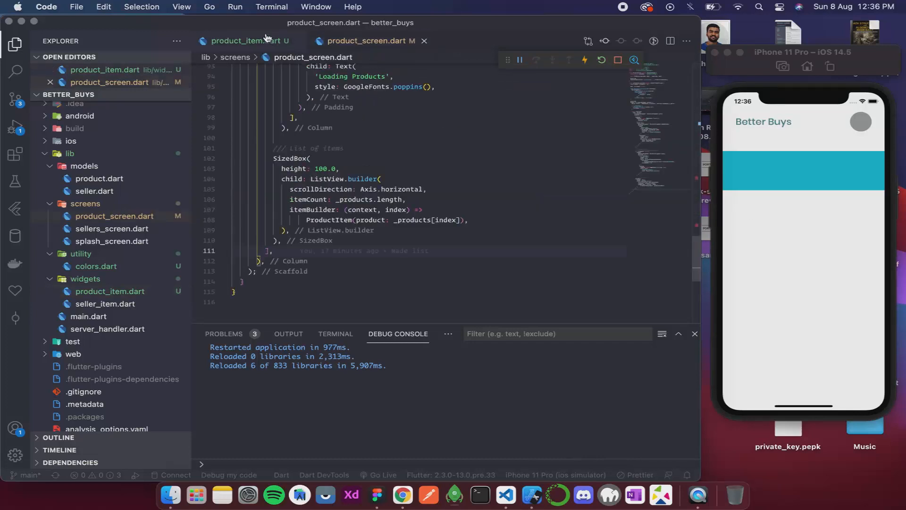
left_click(245, 41)
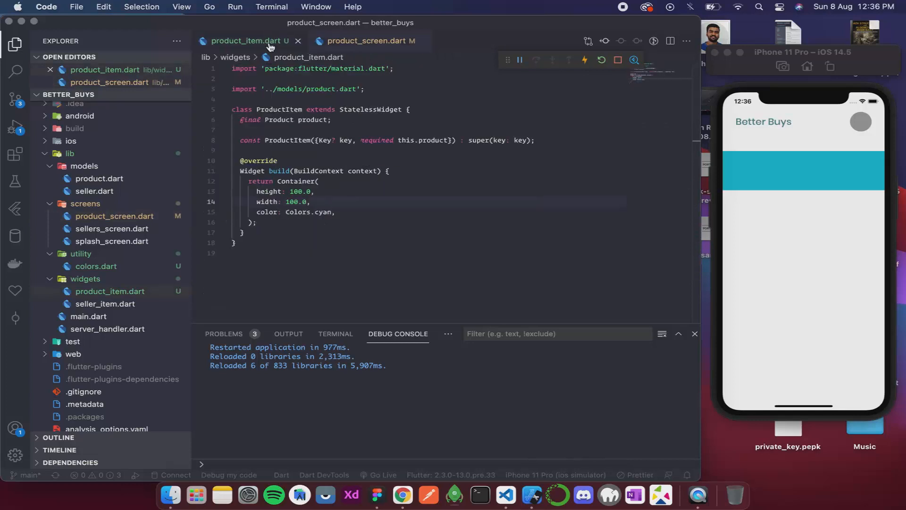
Replace the cyan colour with decoration: BoxDecoration(shape: BoxShape.circle).
left_click(361, 205)
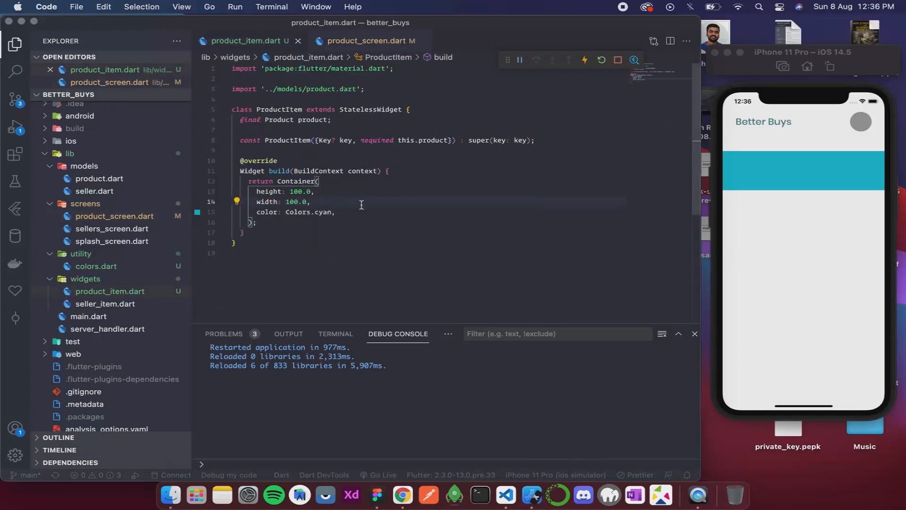
left_click(347, 211)
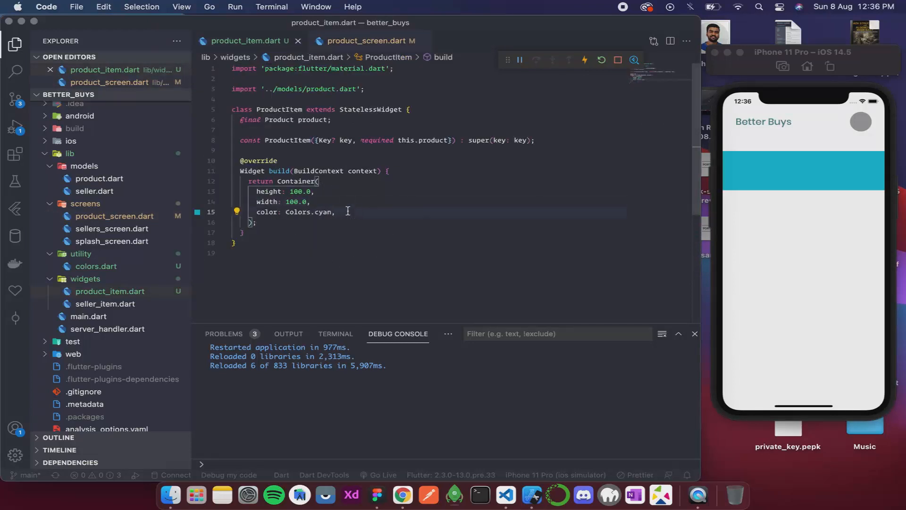
key("Backspace")
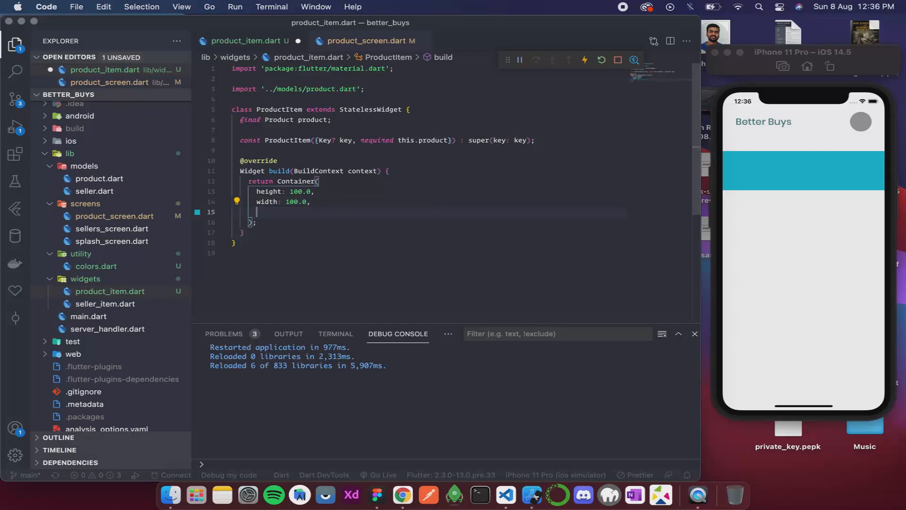
type("decoratio")
type("shape:")
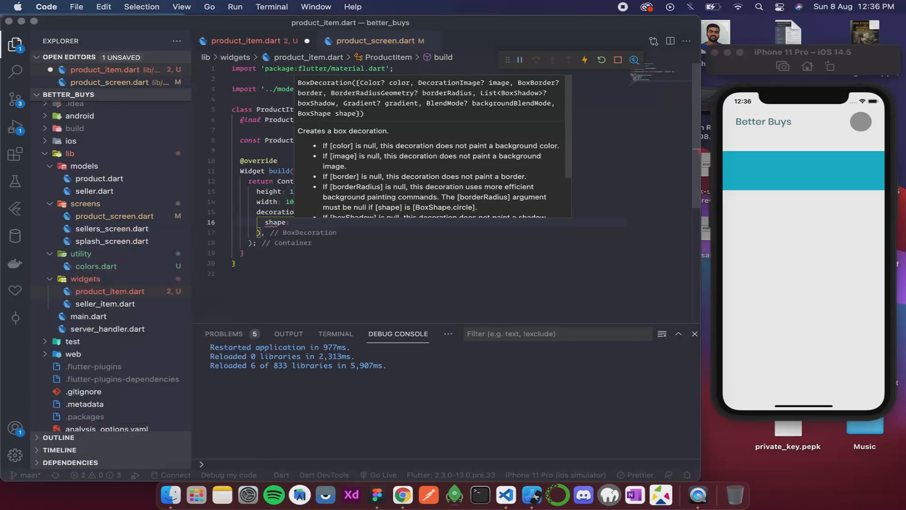
type("BoxShape.circle,")
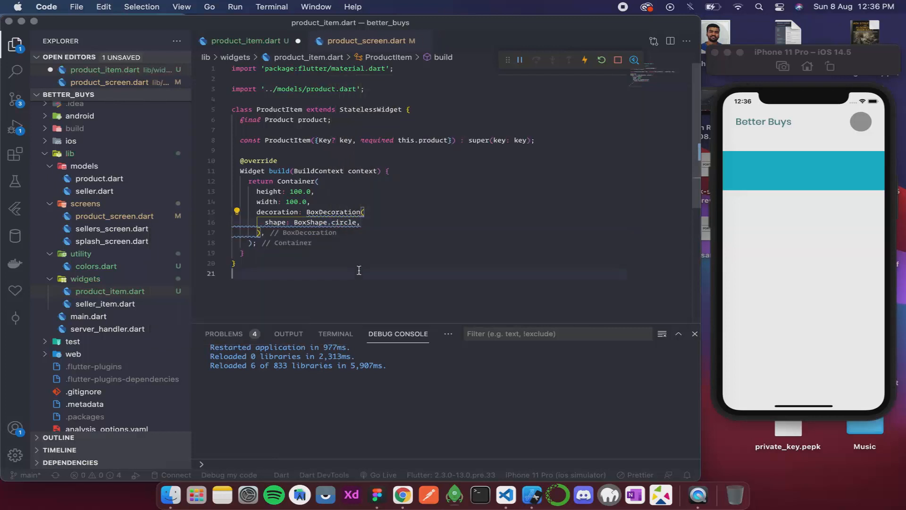
left_click(364, 257)
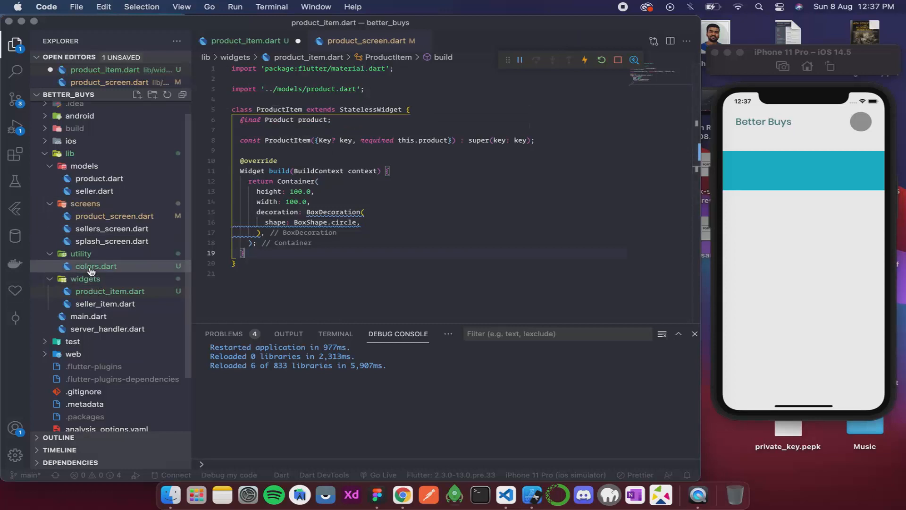
Add a final int productIndex field and required this.productIndex to ProductItem's constructor.
left_click(96, 266)
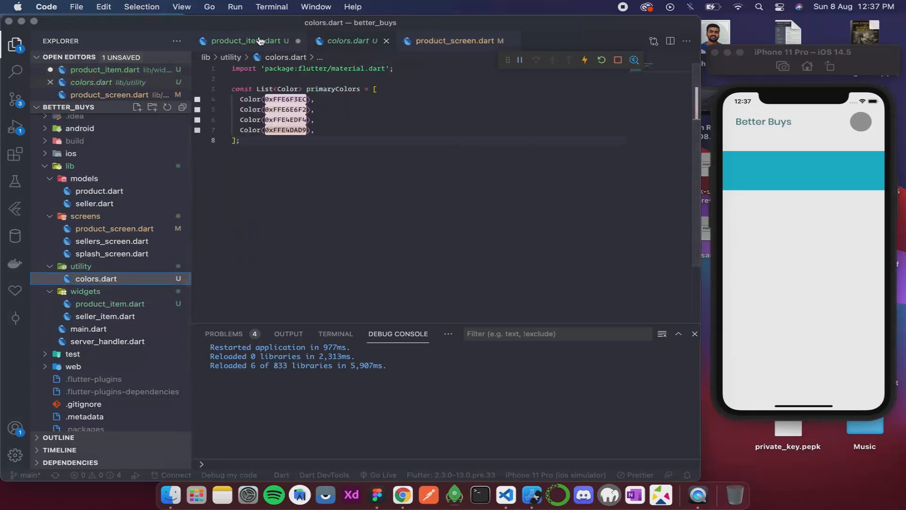
left_click(456, 40)
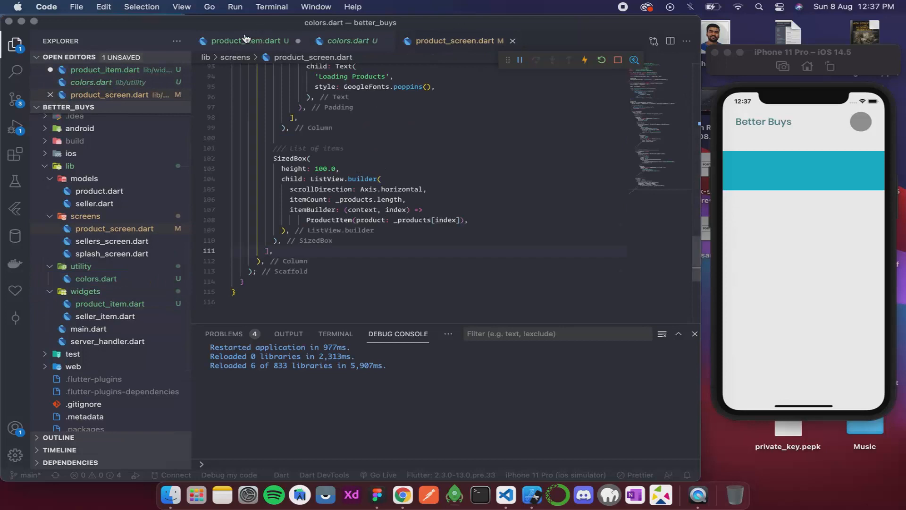
left_click(248, 41)
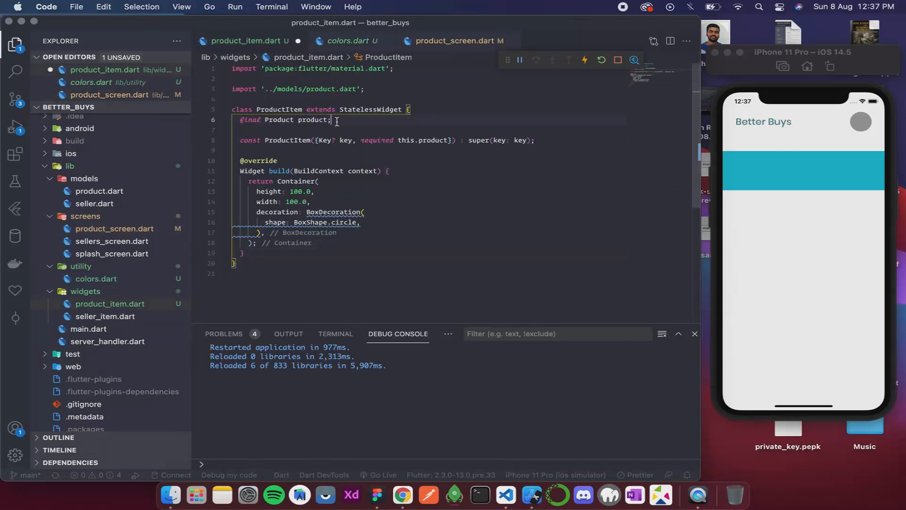
type("fint")
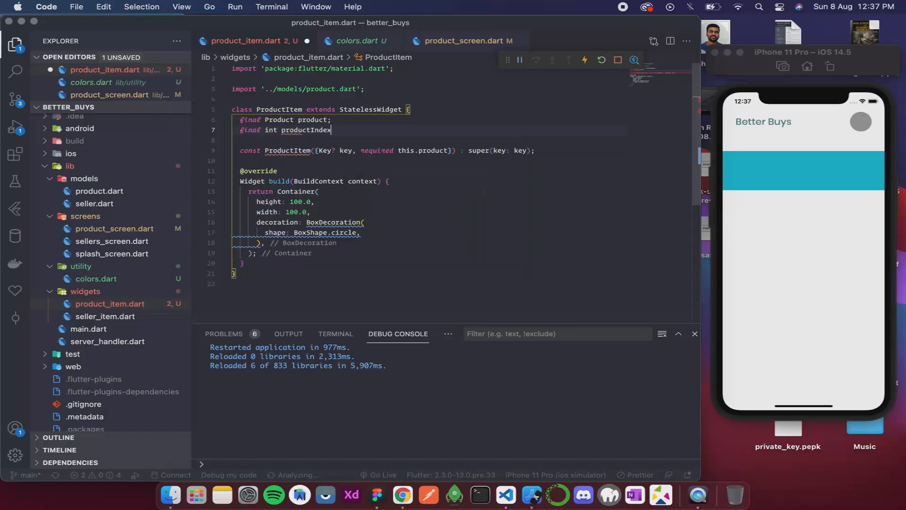
type(";")
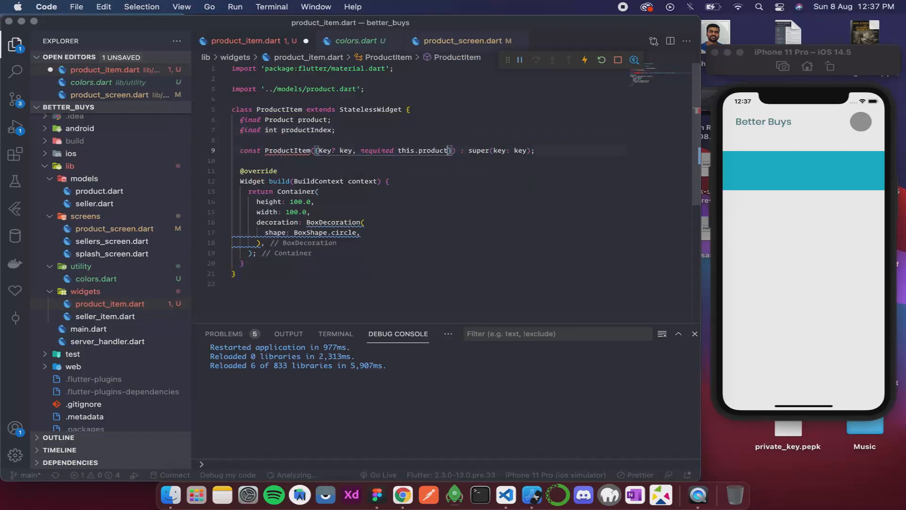
type(", required this.productIndex")
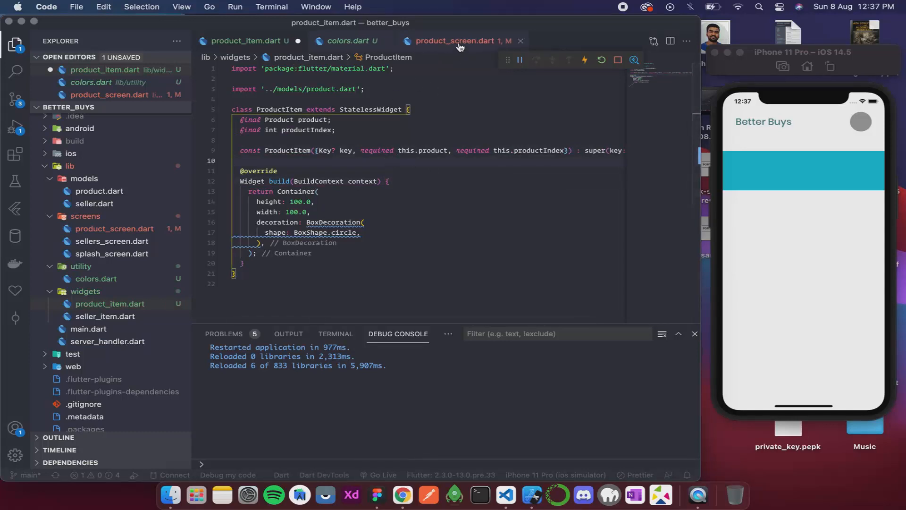
Pass productIndex: index to ProductItem in the product screen and restart the app.
left_click(455, 40)
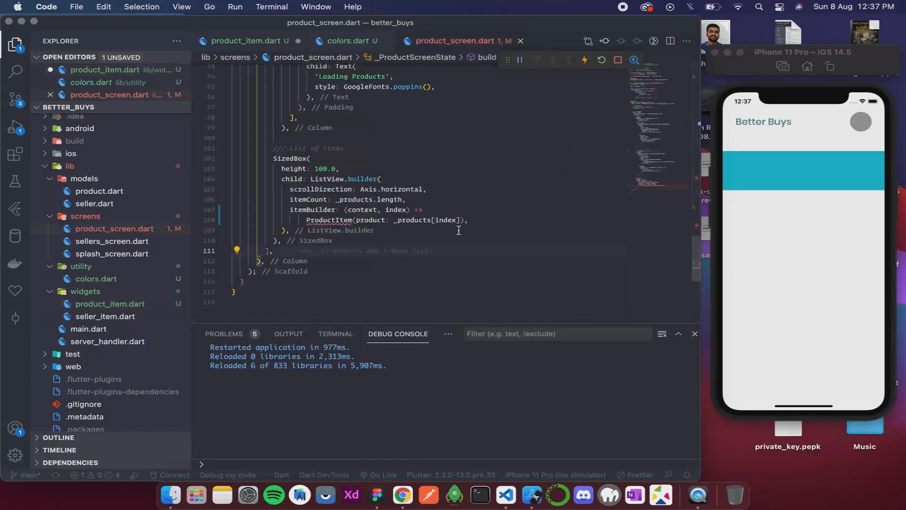
type(",")
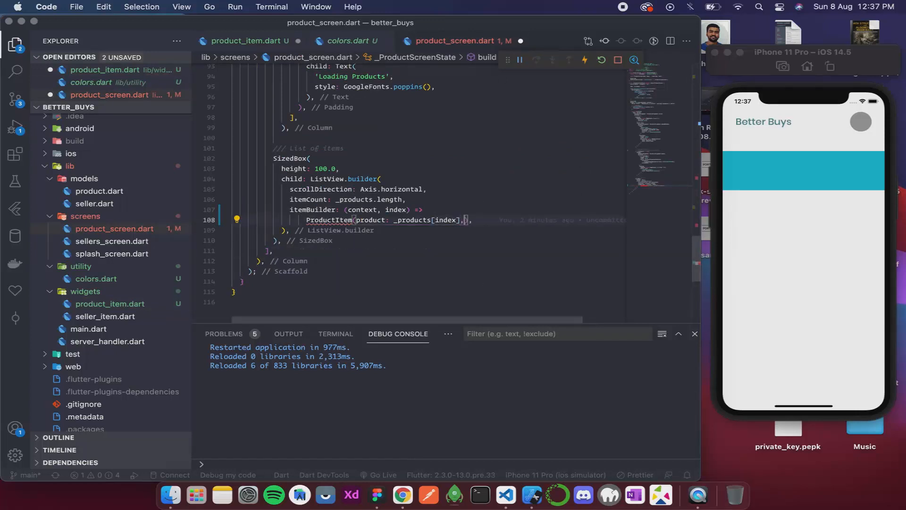
type("productIndex: index")
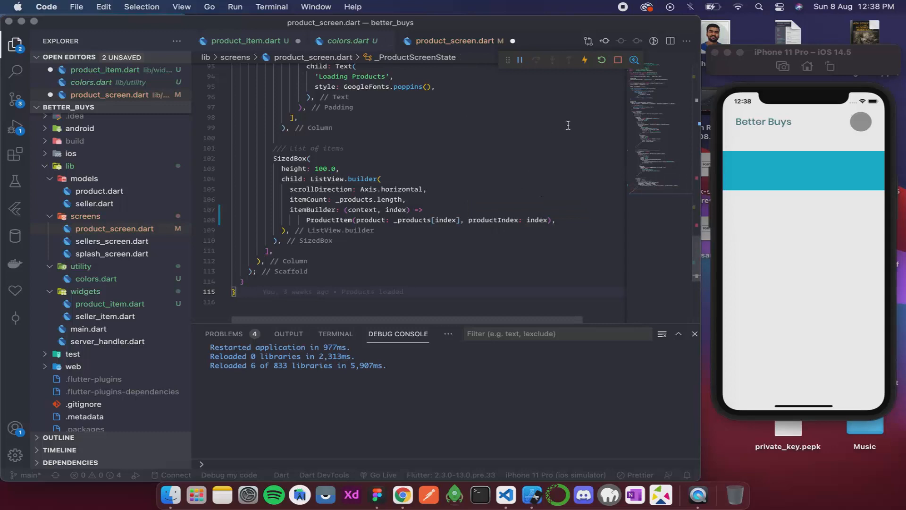
mouse_move(519, 119)
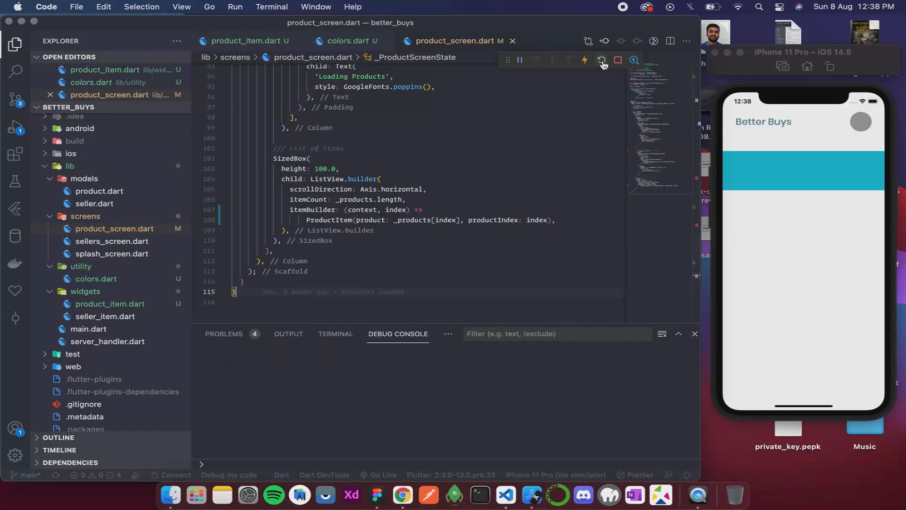
left_click(600, 60)
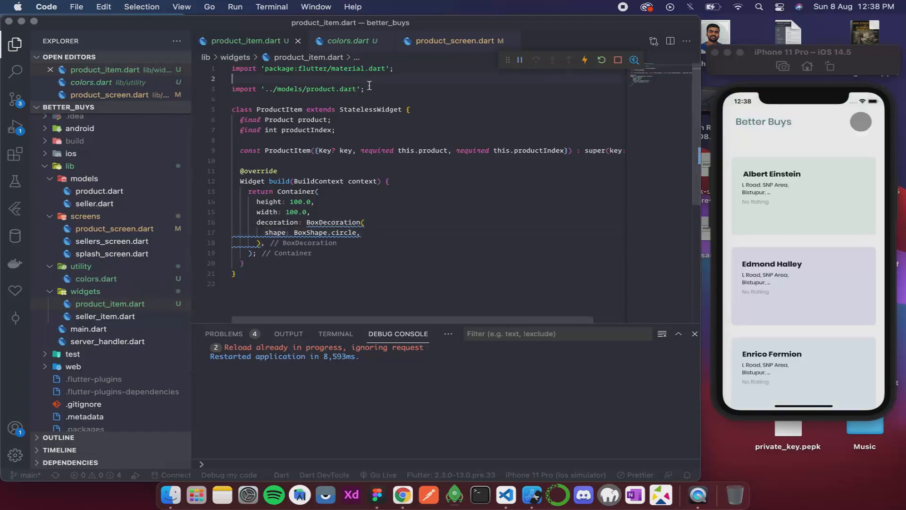
Import ../utility/colors.dart and add a color property to the circle's BoxDecoration.
type("import '';")
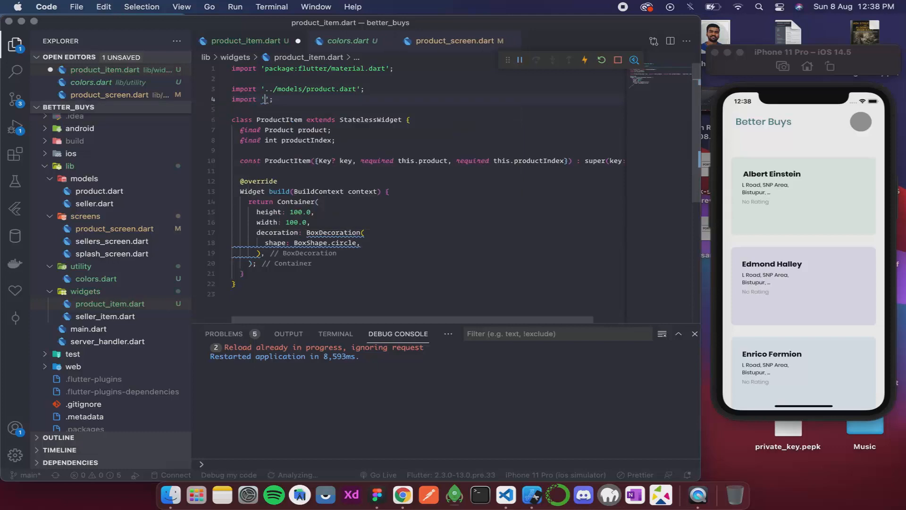
type("../utility/colors.dart")
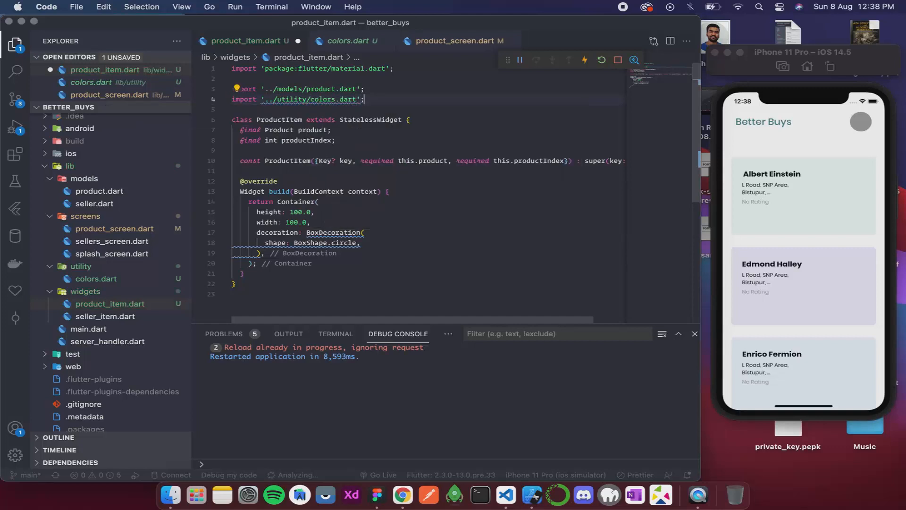
left_click(368, 242)
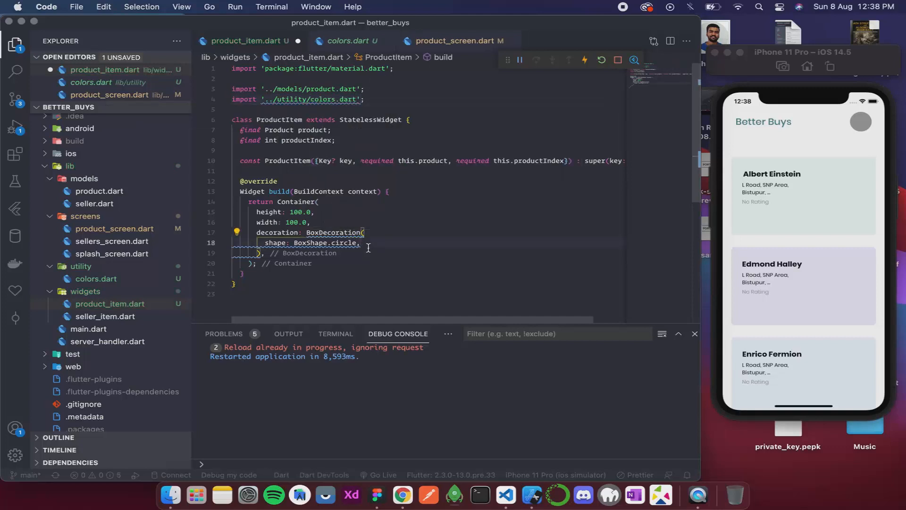
type("color")
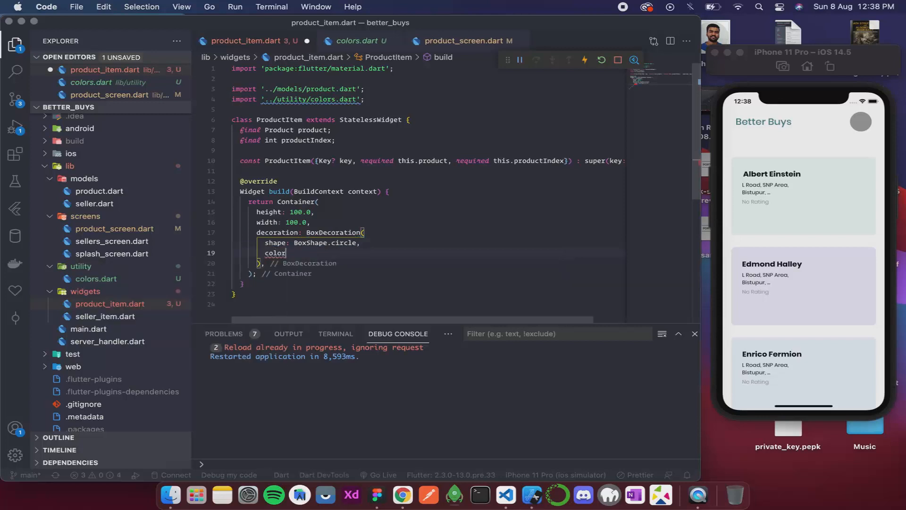
type(":")
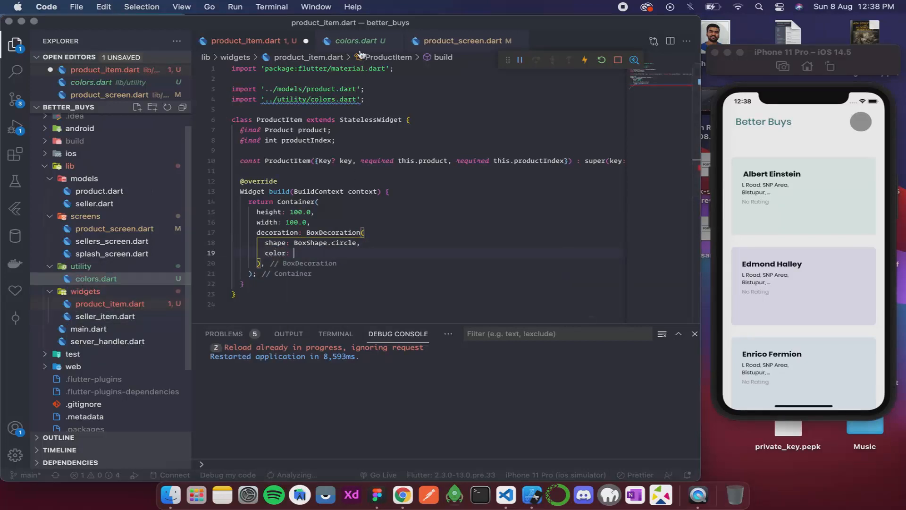
left_click(355, 40)
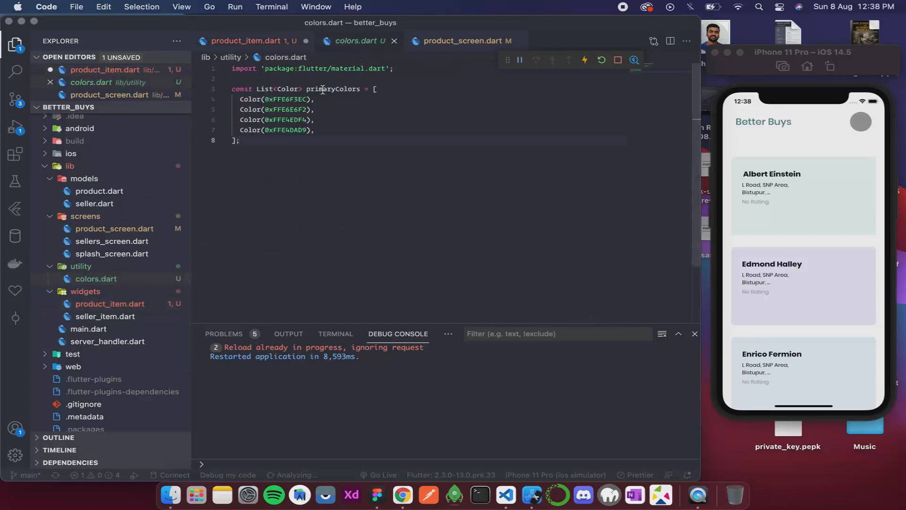
left_click(243, 41)
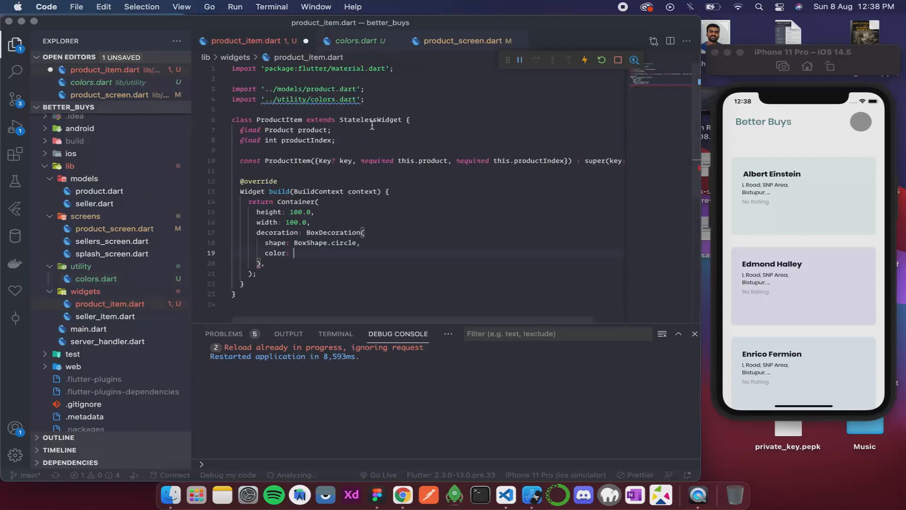
Set the circle colour to primaryColors[productIndex % 4], checking the colors list.
type("prima")
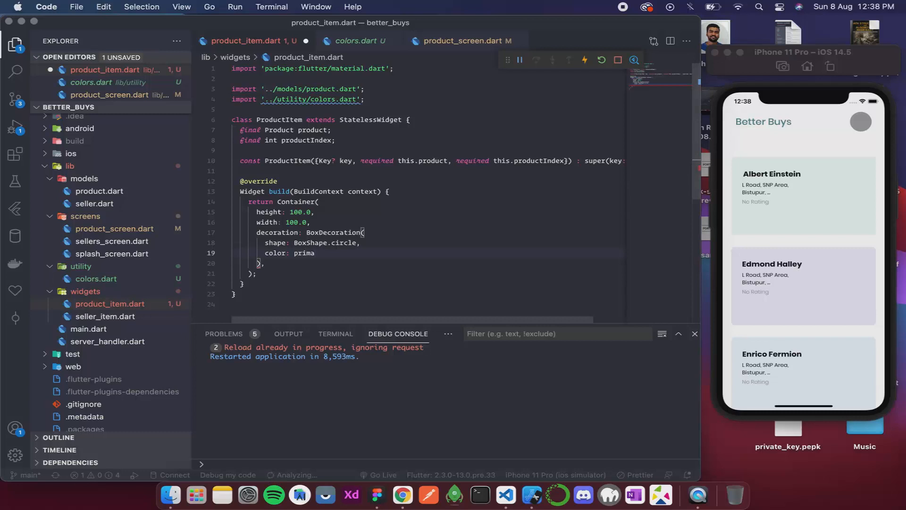
type("ry")
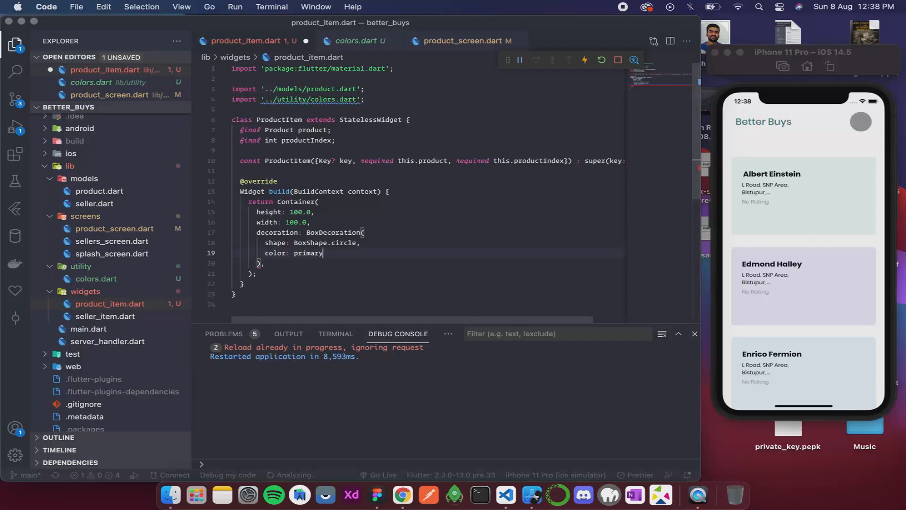
type("Colors[p")
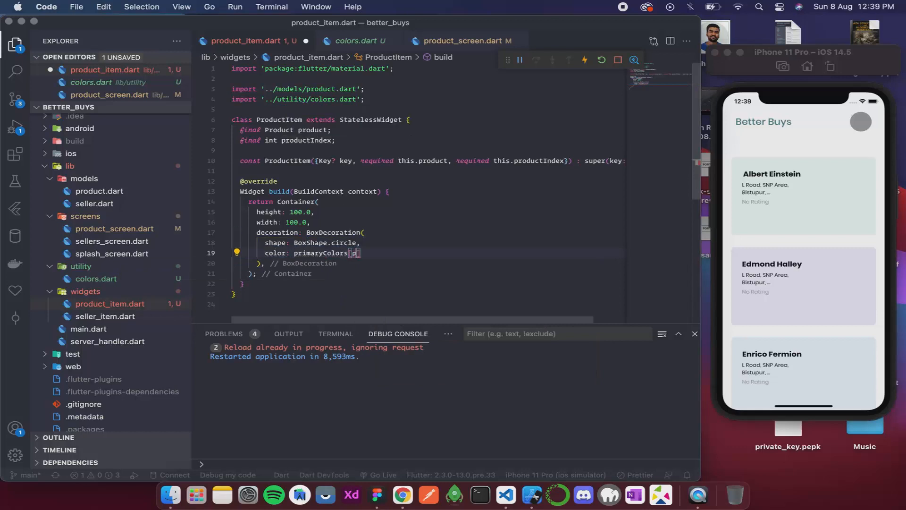
type("productIndex / 4")
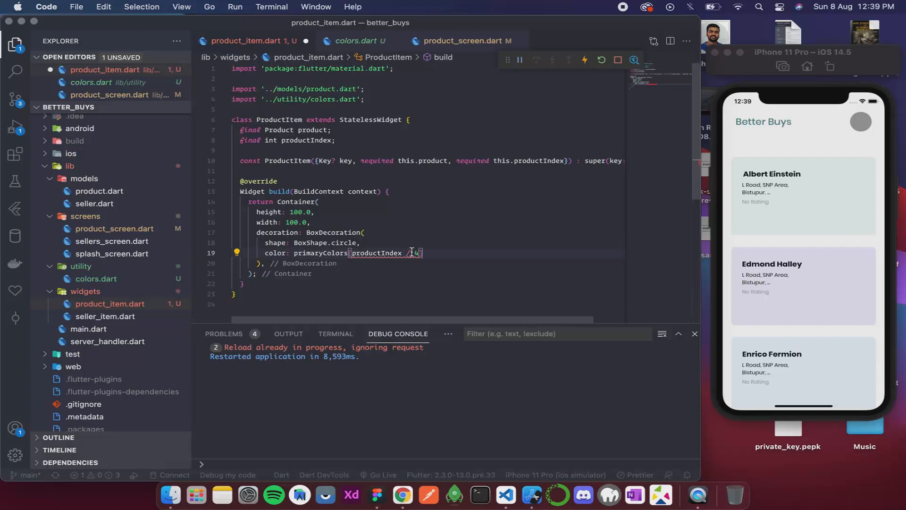
type("% 4")
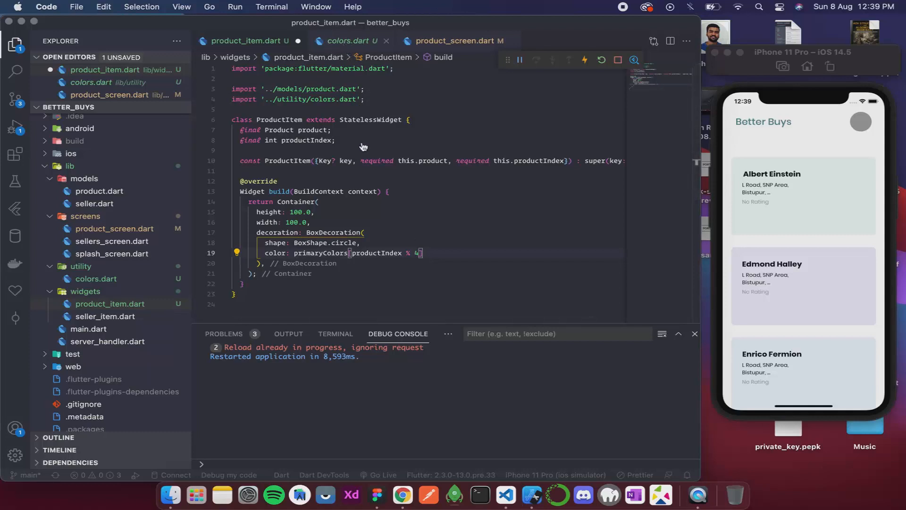
left_click(345, 41)
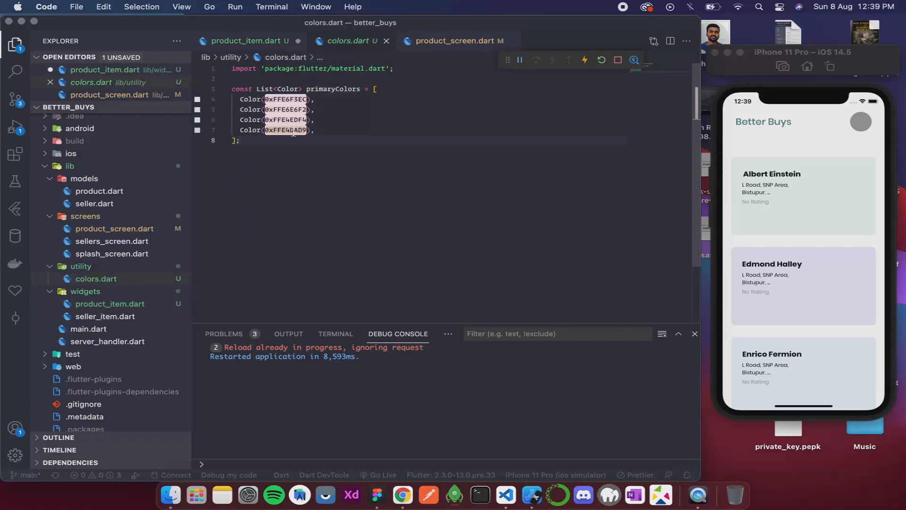
left_click(245, 41)
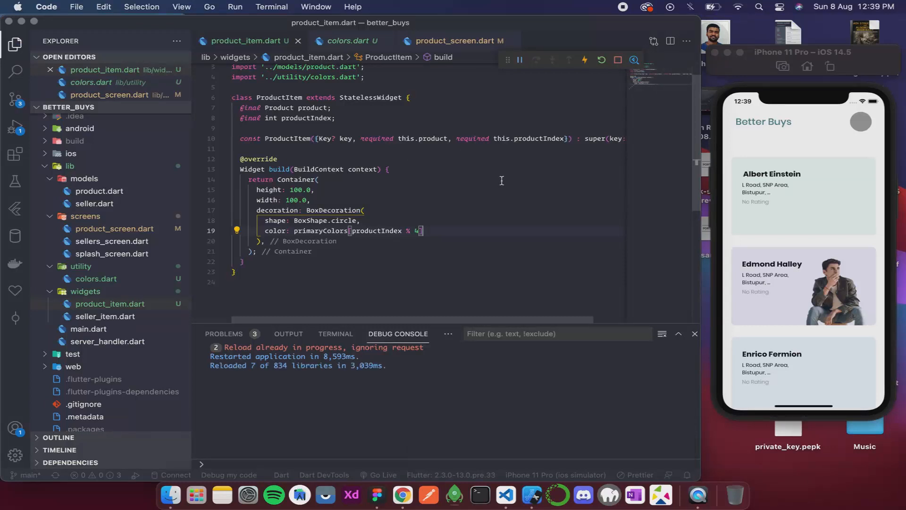
Bring up the iOS Simulator to view the hot-reloaded row of pastel circles.
left_click(827, 203)
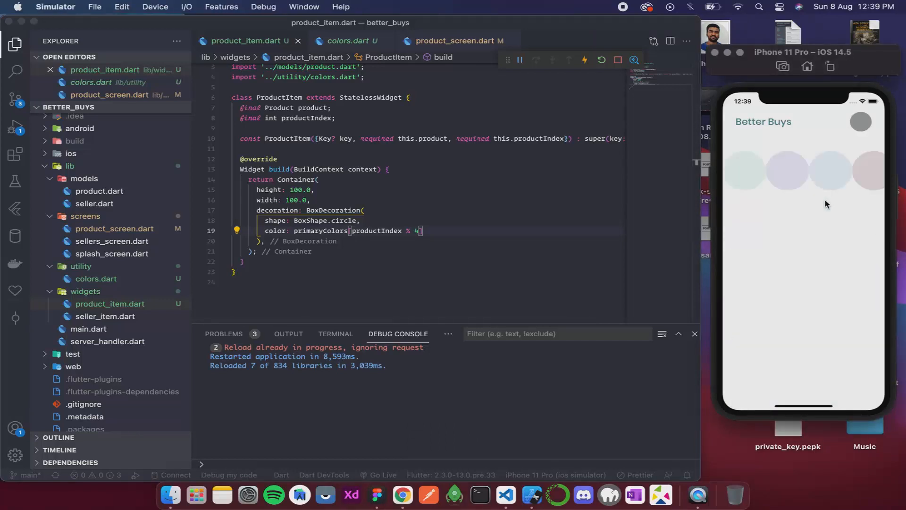
mouse_move(815, 188)
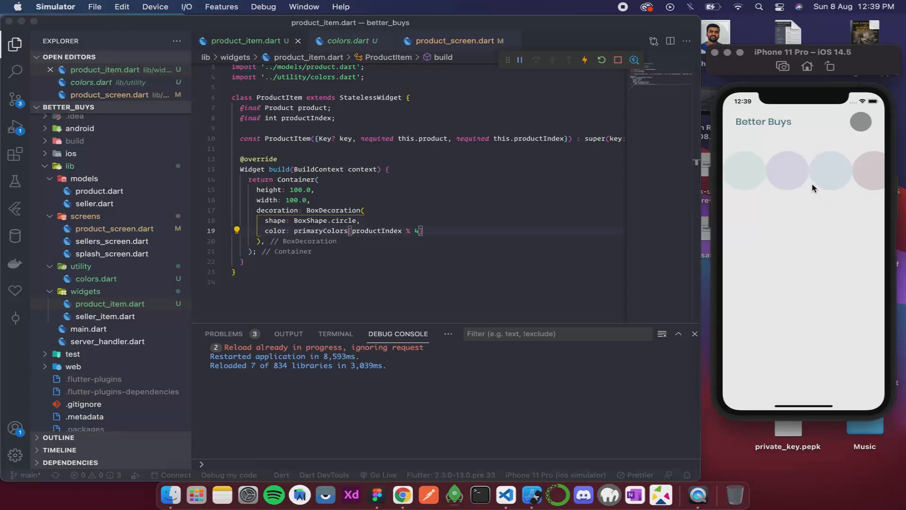
mouse_move(706, 200)
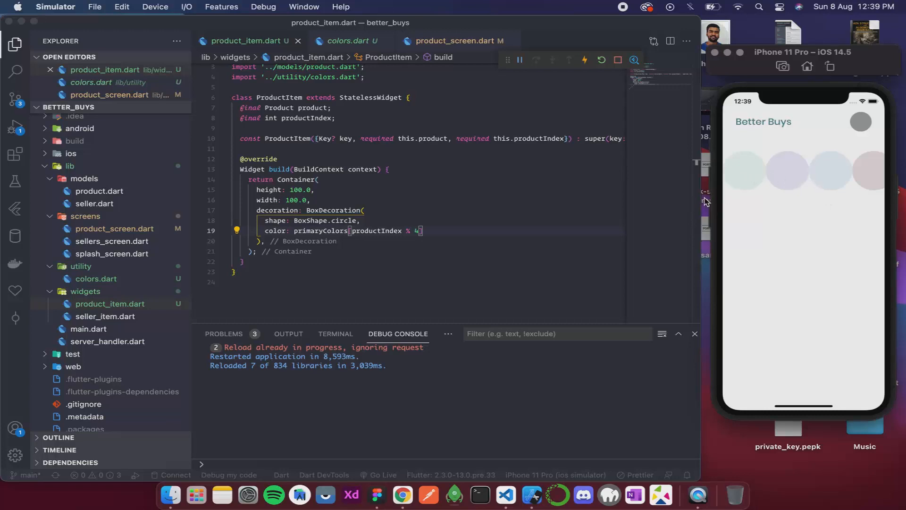
mouse_move(399, 225)
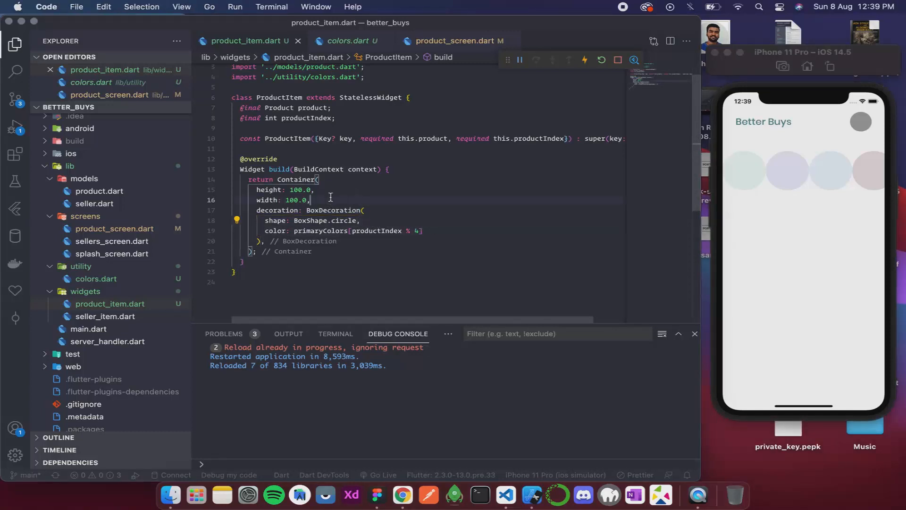
Give ProductItem's Container margin: const EdgeInsets.symmetric(horizontal: 5.0) instead of padding.
type("padding: ,")
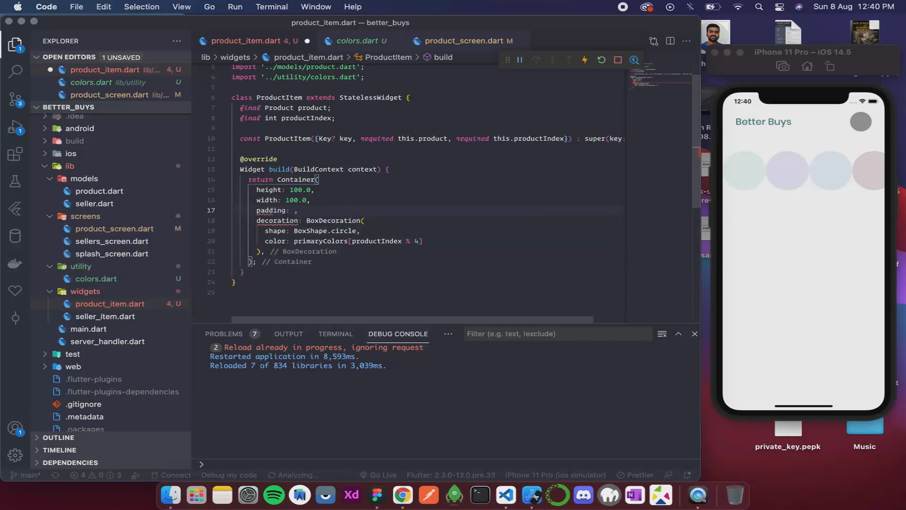
type("const")
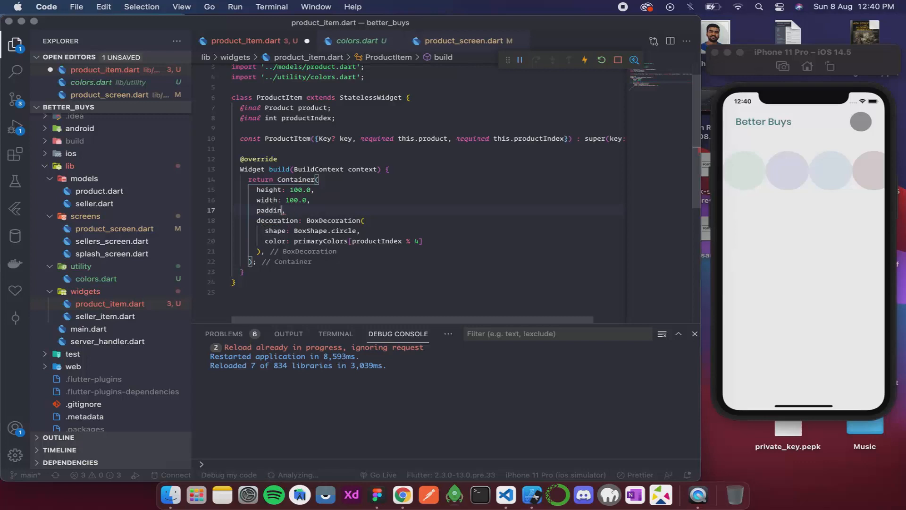
key("Backspace")
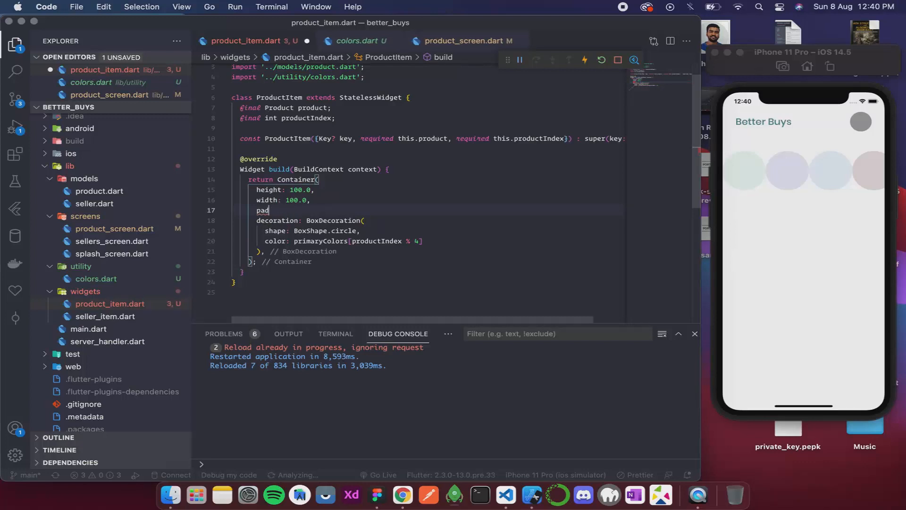
type("m")
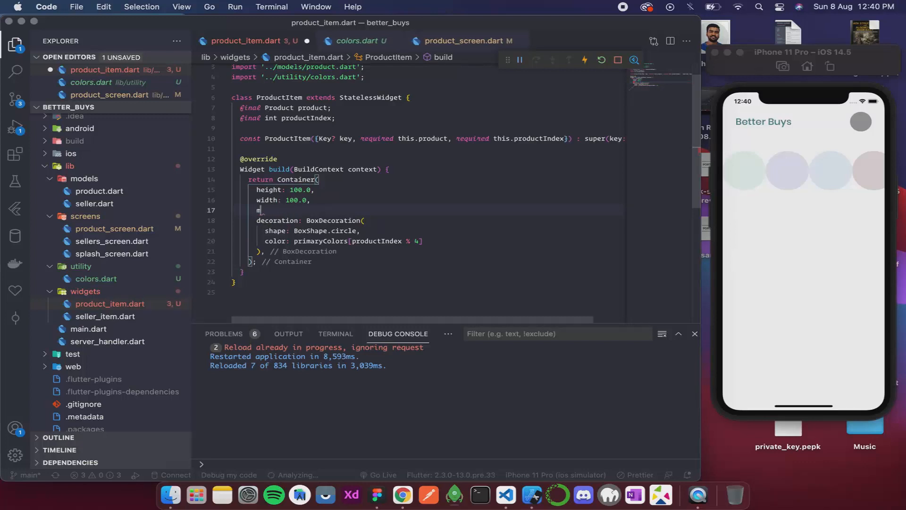
type("argin:")
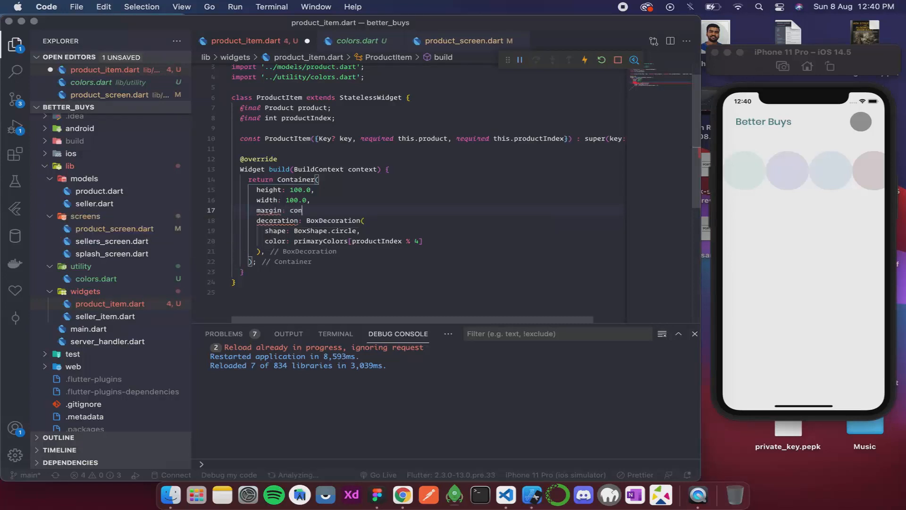
type("const EdgeInsets.al")
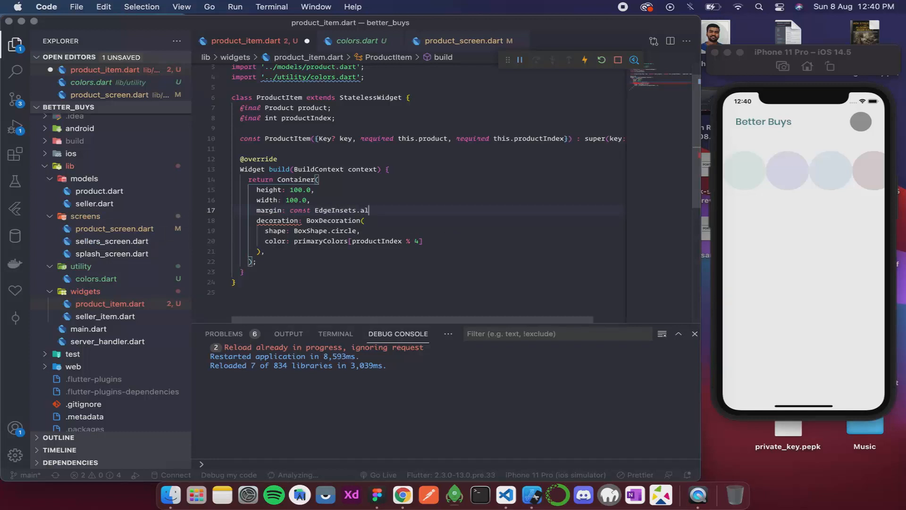
key("Backspace")
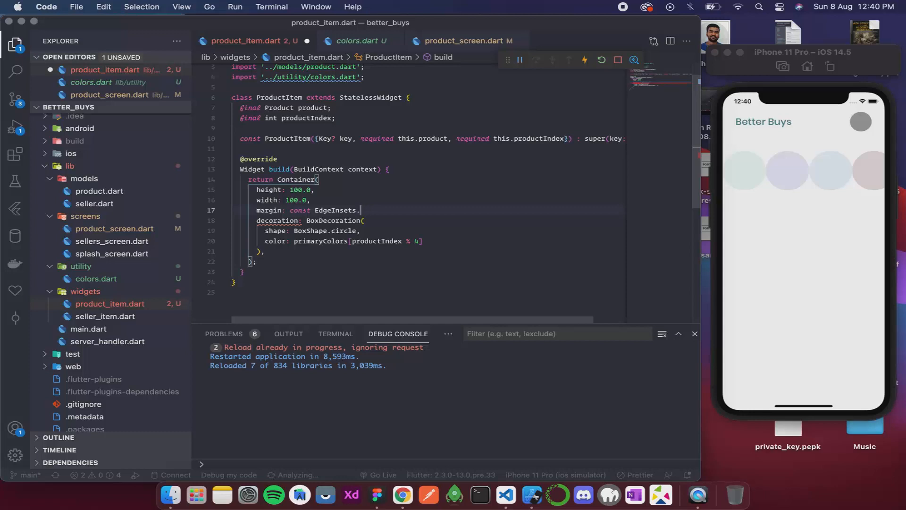
type("symmetric(),")
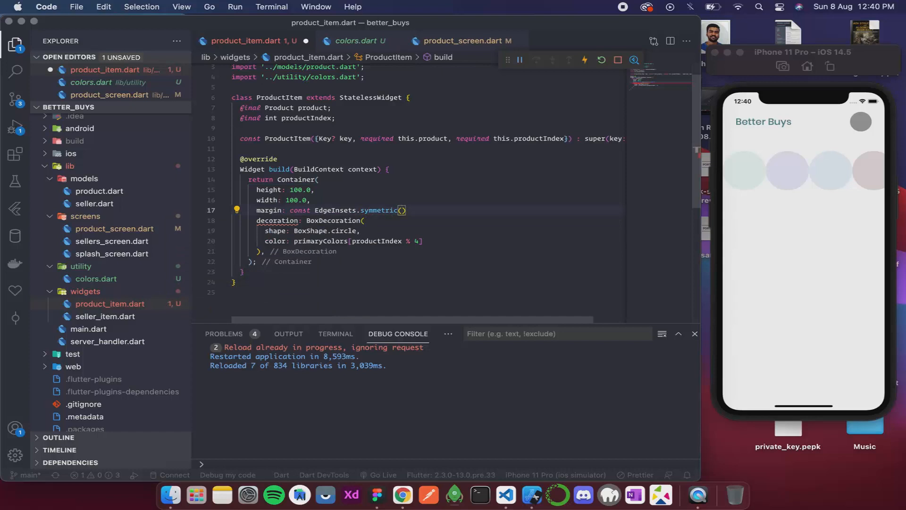
type("hori")
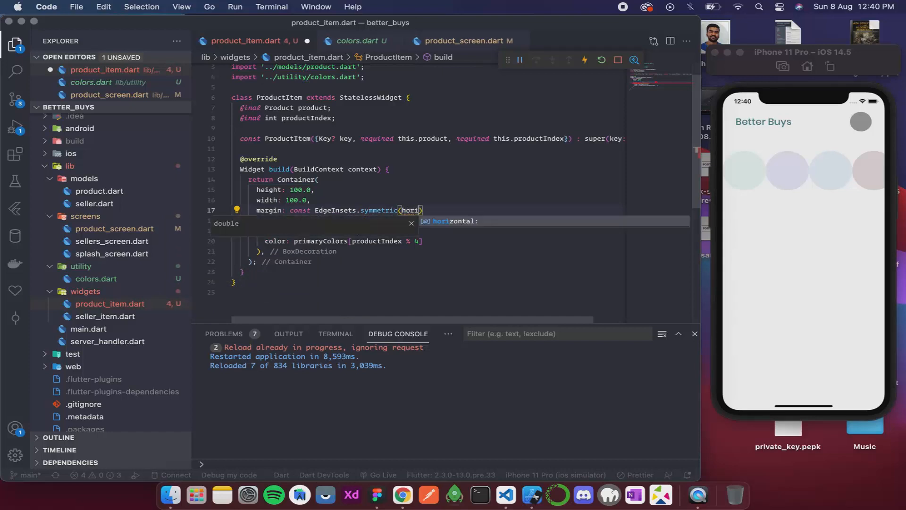
type("horizontal: 5")
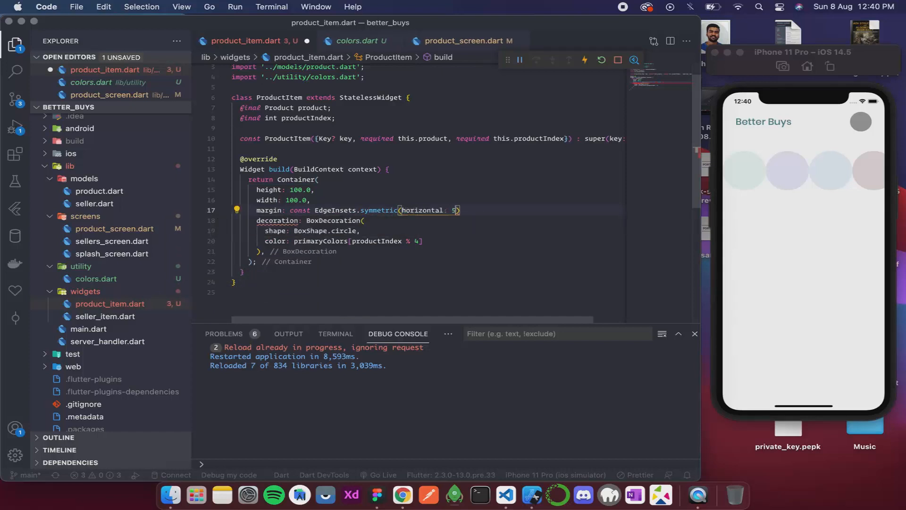
type(".0")
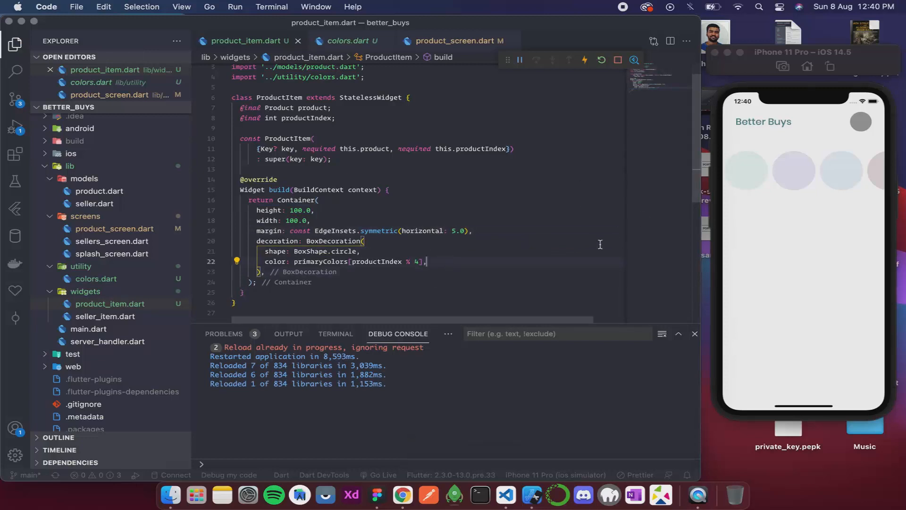
Add a LinearGradient to the BoxDecoration and start its begin: Alignment value.
key("Return")
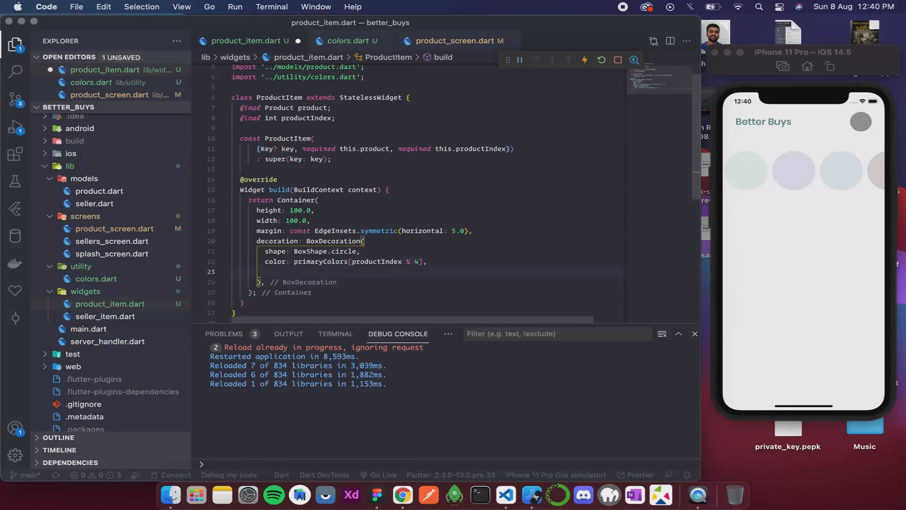
type("gradient:")
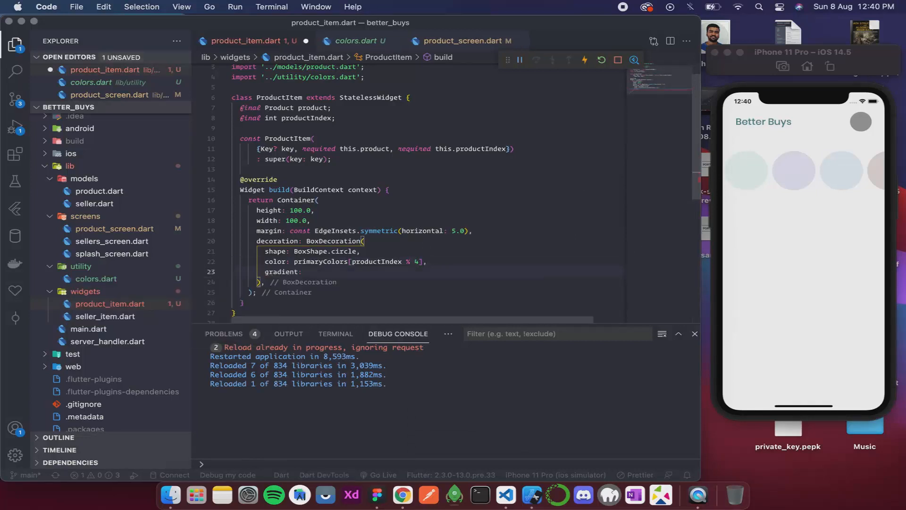
type("Lin")
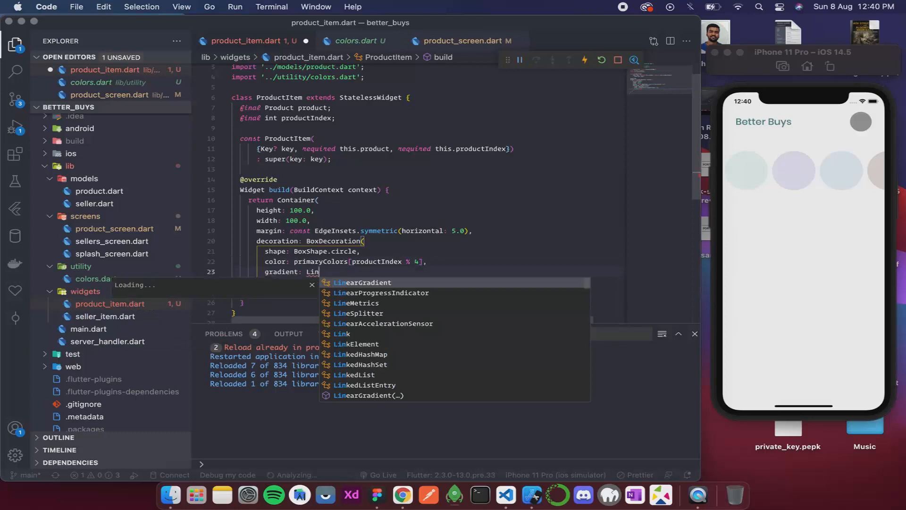
left_click(364, 283)
type("b")
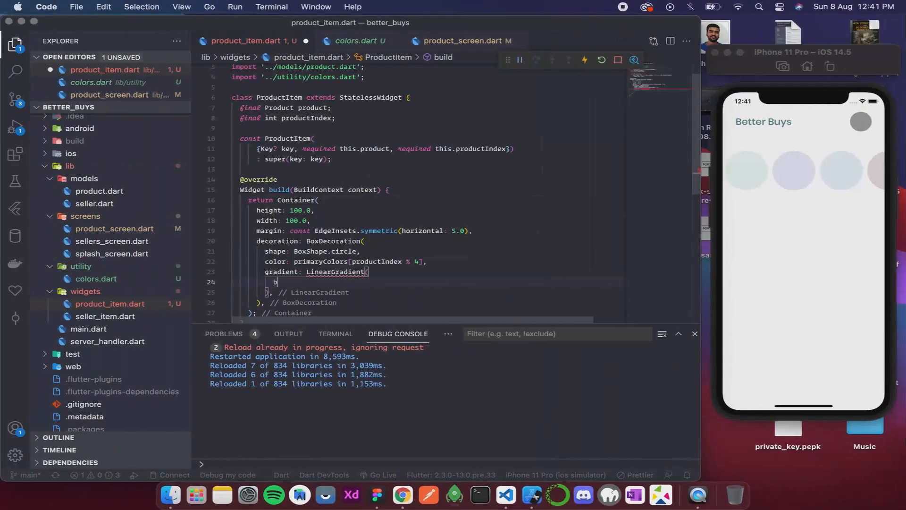
type("eg")
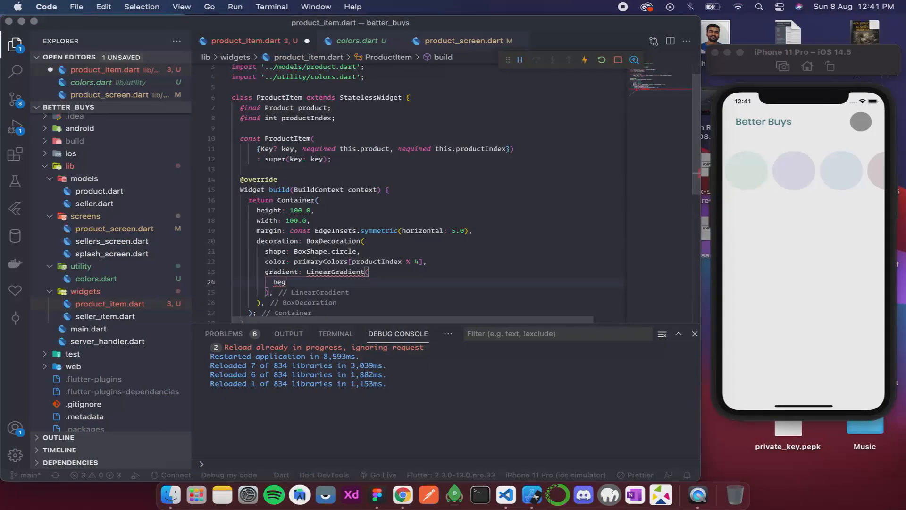
type("in:")
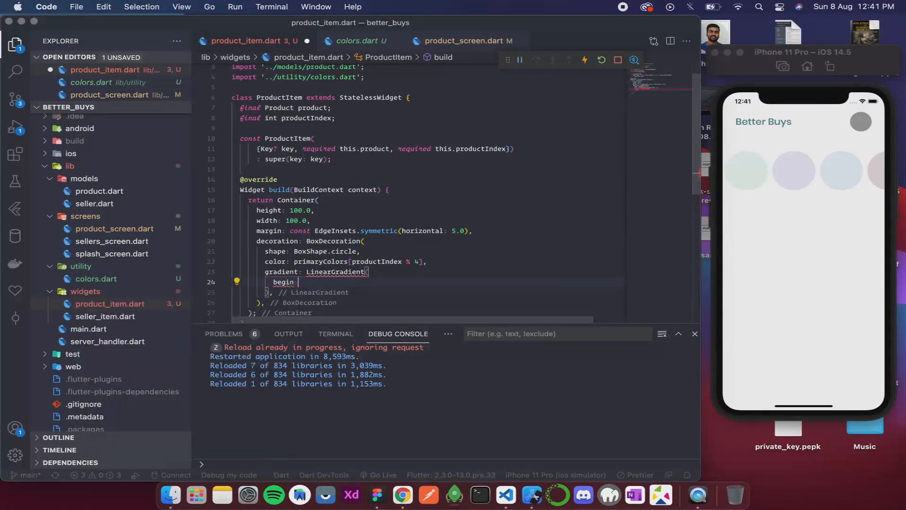
type("Algi")
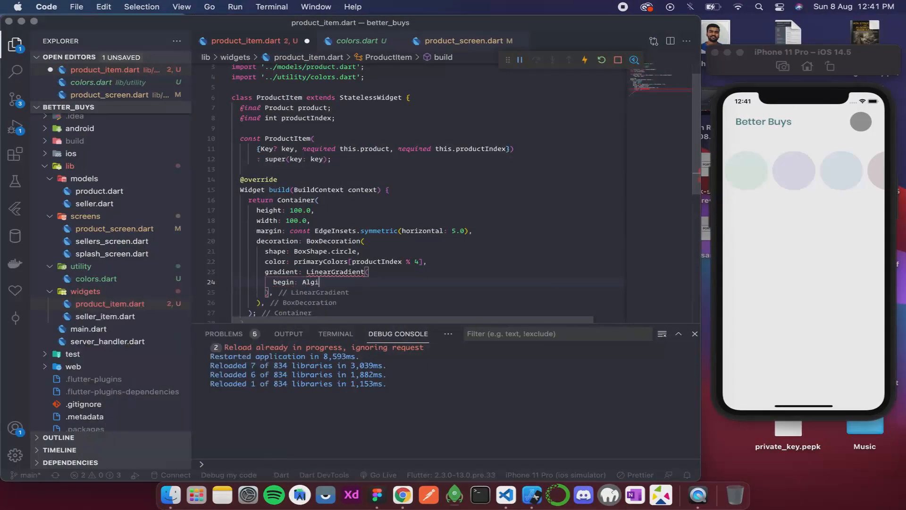
type("gnment")
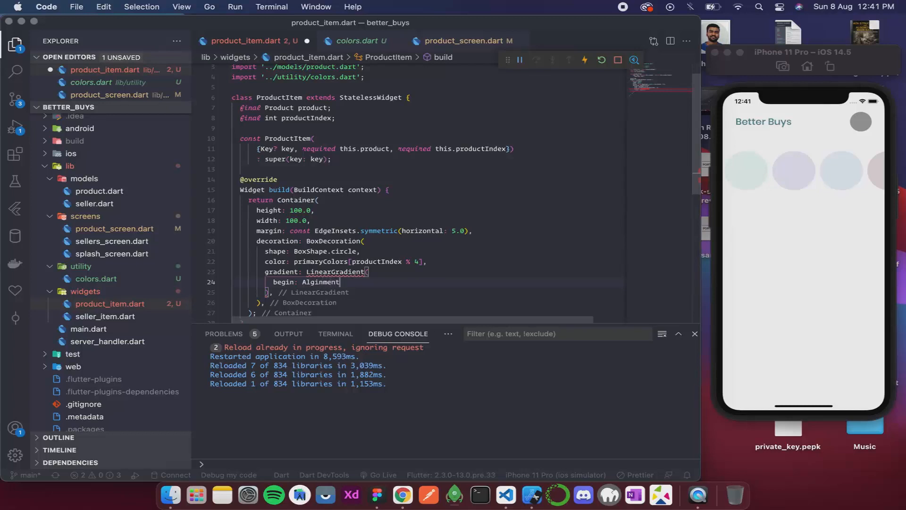
type(".")
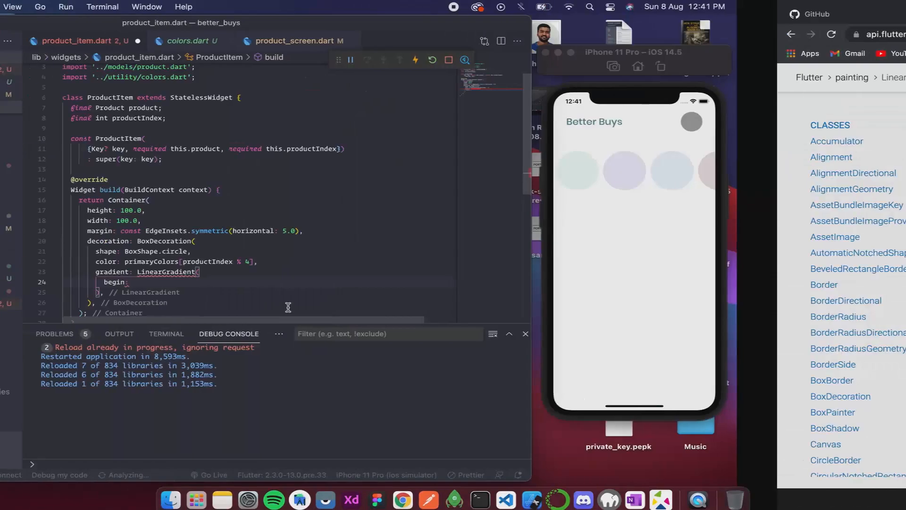
Set the gradient's begin to Alignment.centerLeft and end to Alignment.centerRight.
left_click(16, 46)
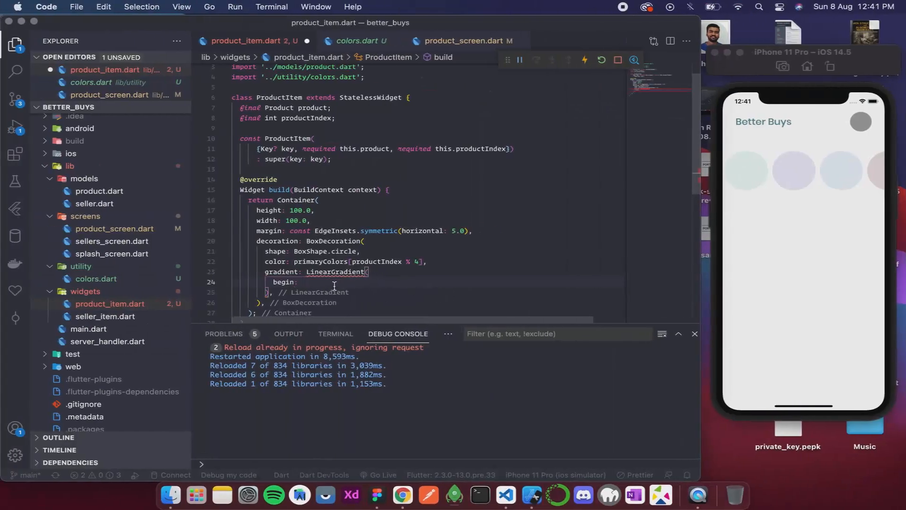
type("Ali")
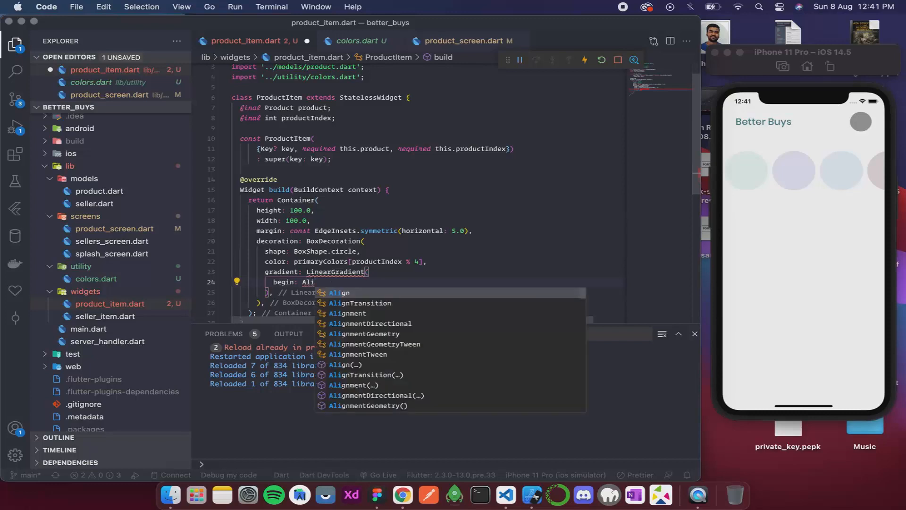
mouse_move(347, 323)
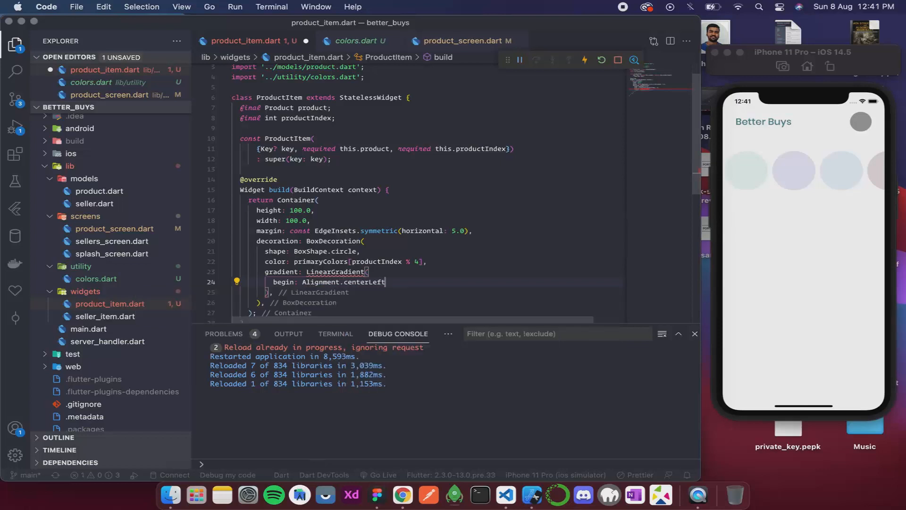
key("enter")
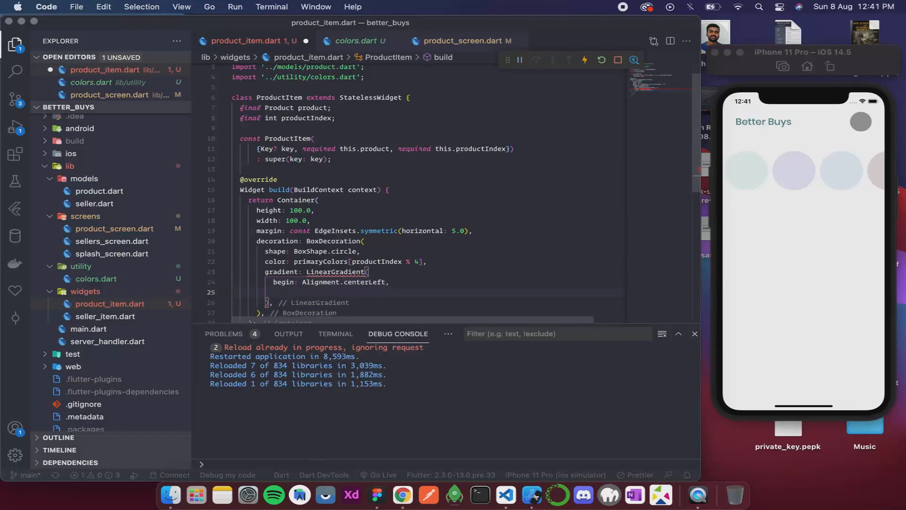
type("end:")
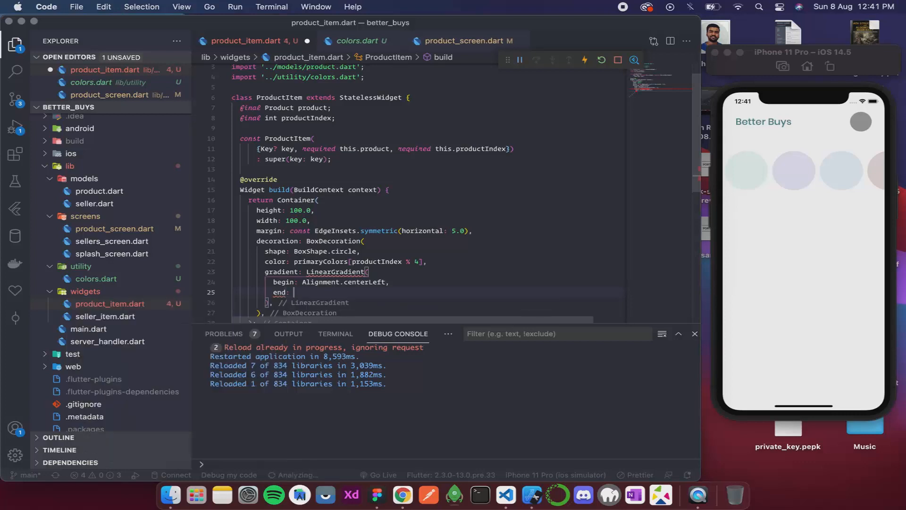
type("Align")
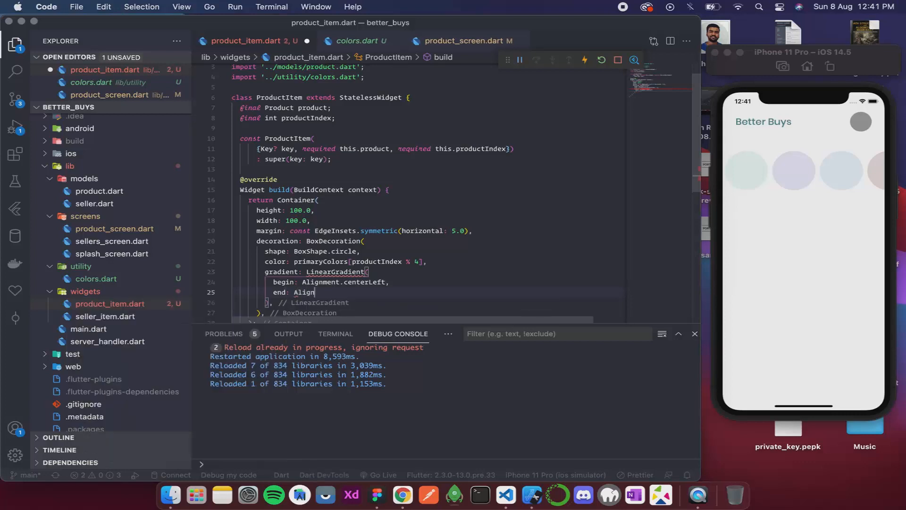
type("Align")
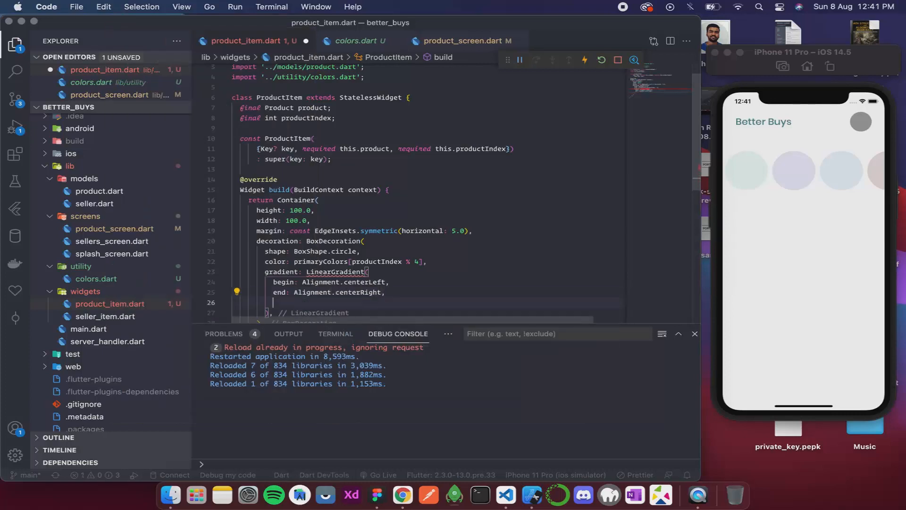
Fill colors with primaryColors[productIndex % 4] and its withOpacity(0.0) copy.
type("colors: [")
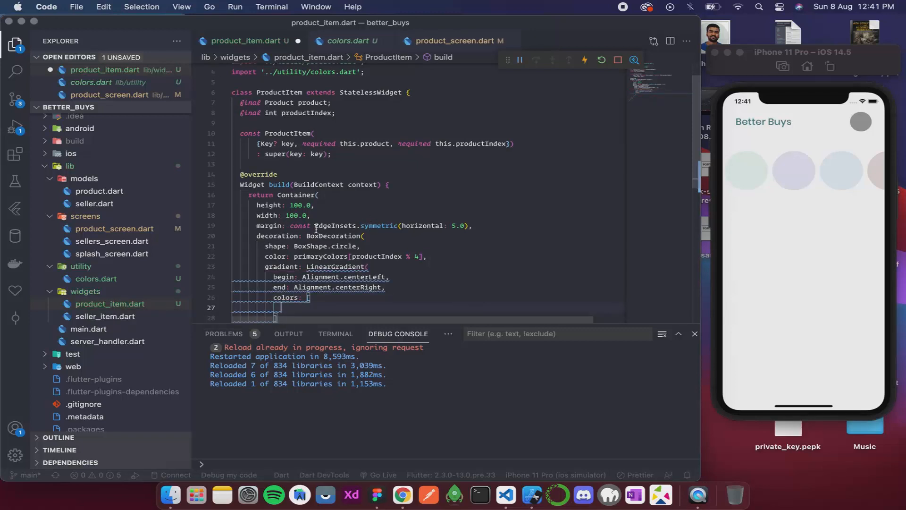
left_click(337, 256)
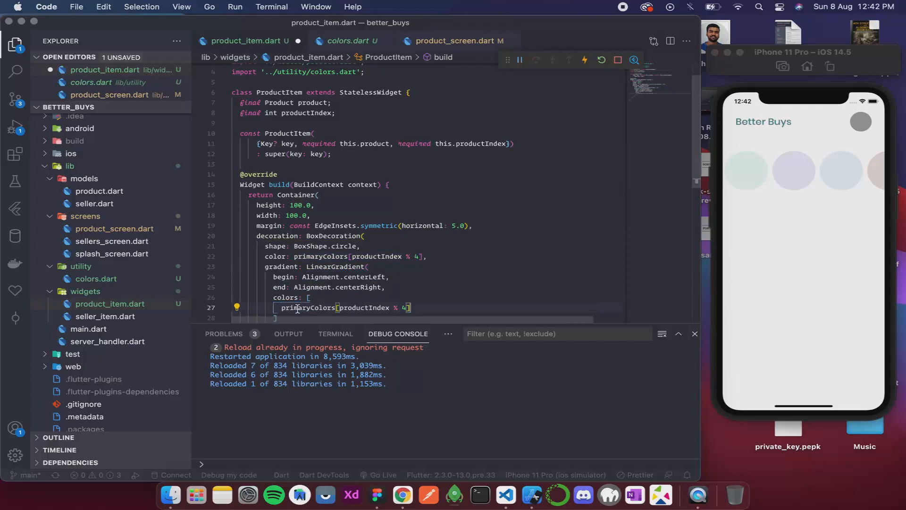
type(", primaryColors[productIndex % 4]")
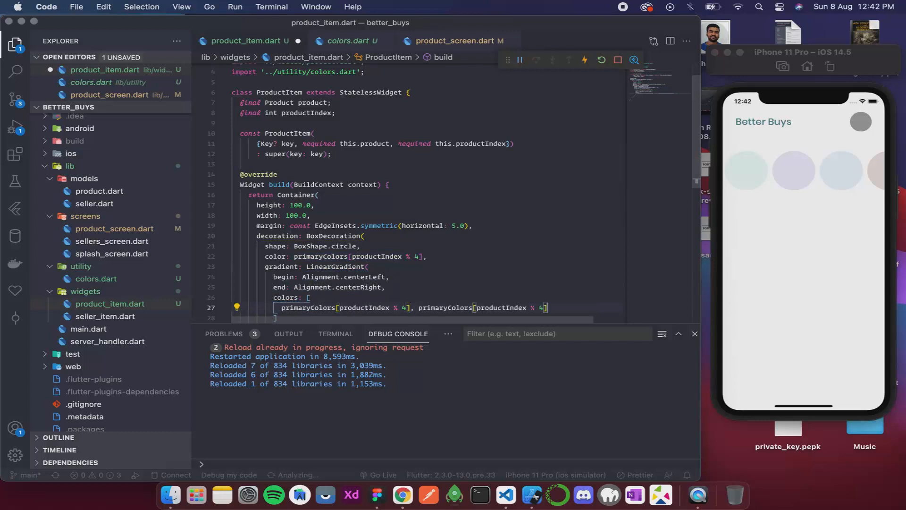
type(".")
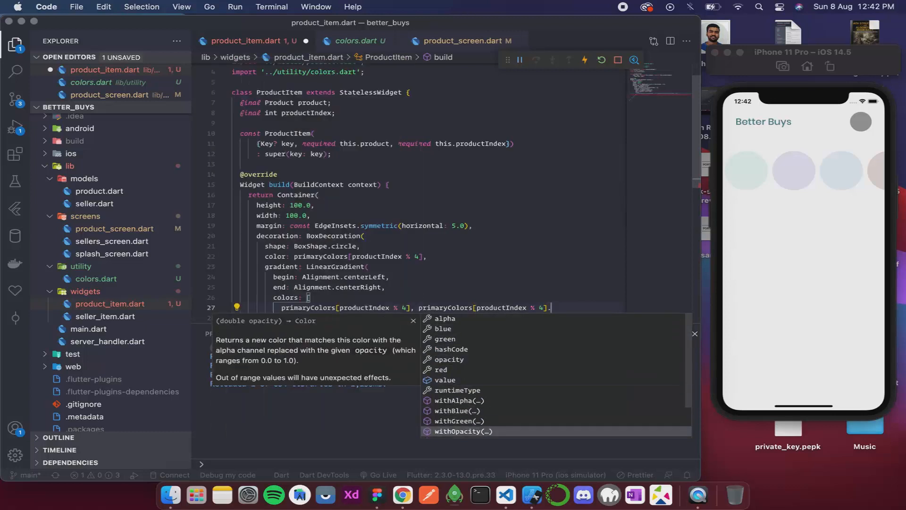
left_click(462, 431)
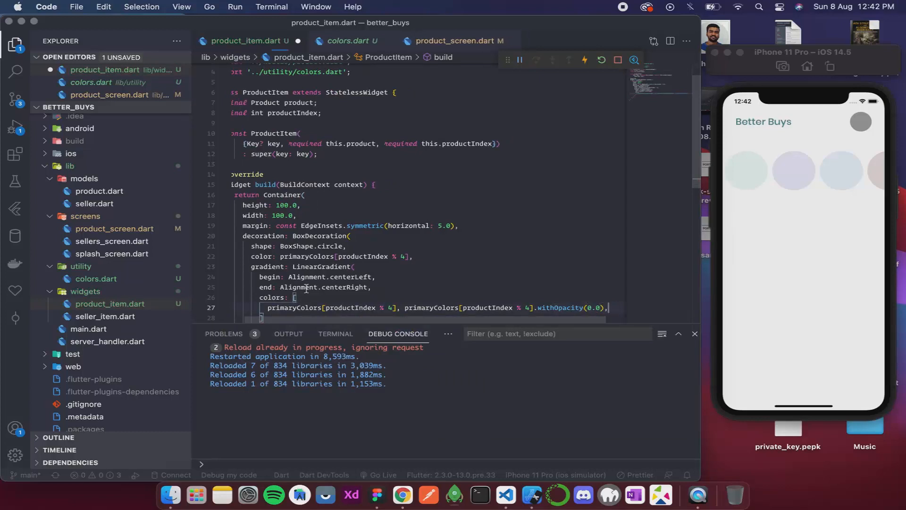
scroll("down", 3)
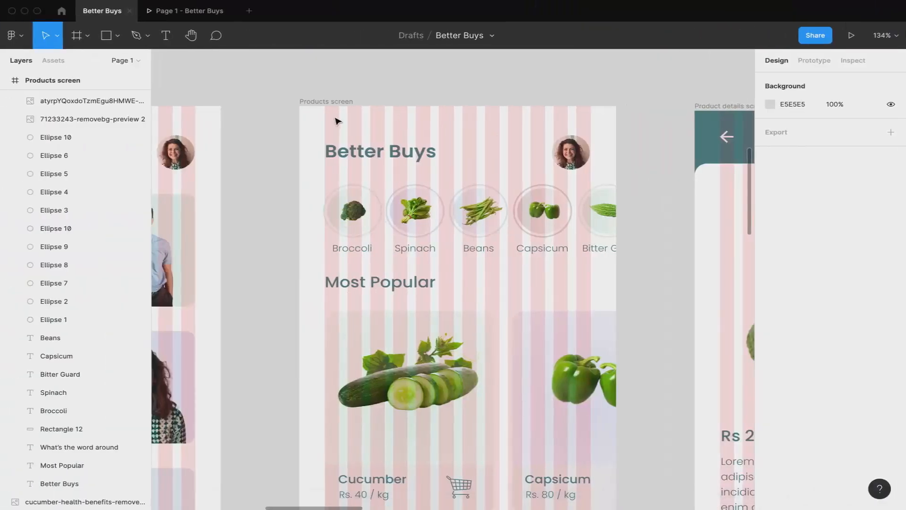
left_click(351, 210)
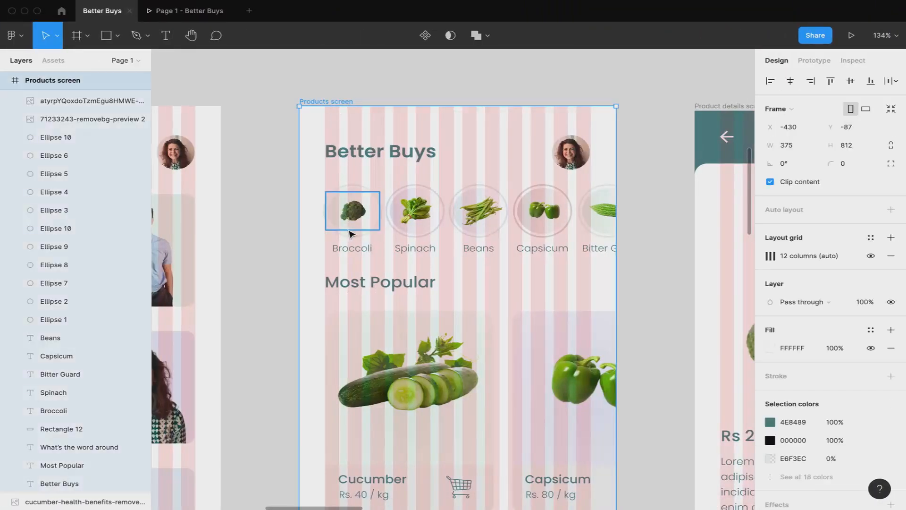
mouse_move(348, 237)
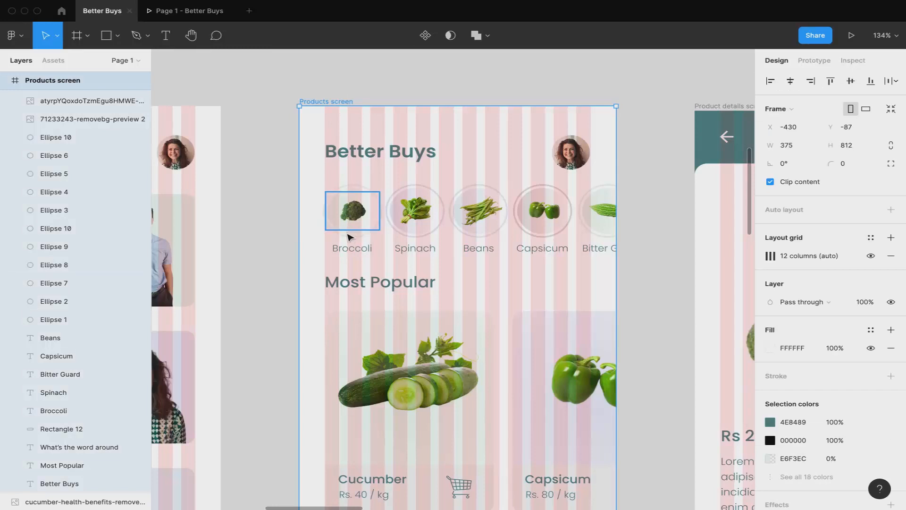
left_click(352, 210)
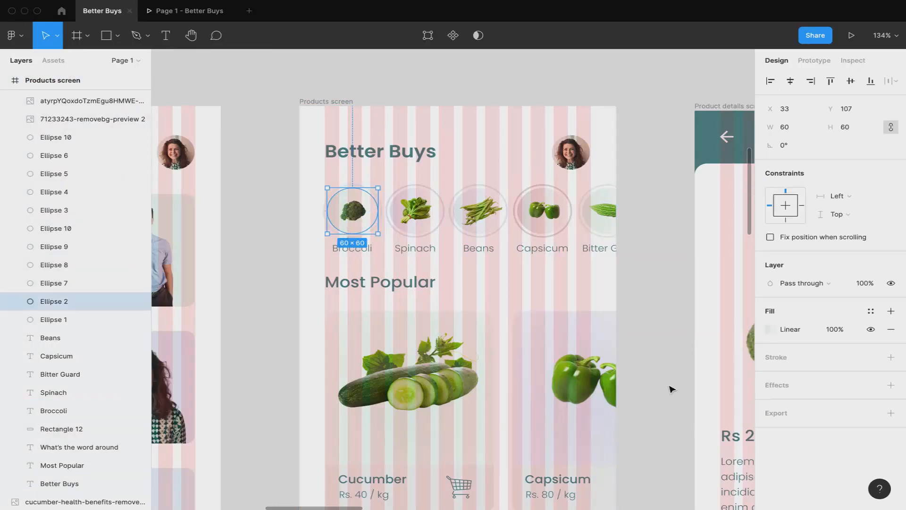
left_click(771, 328)
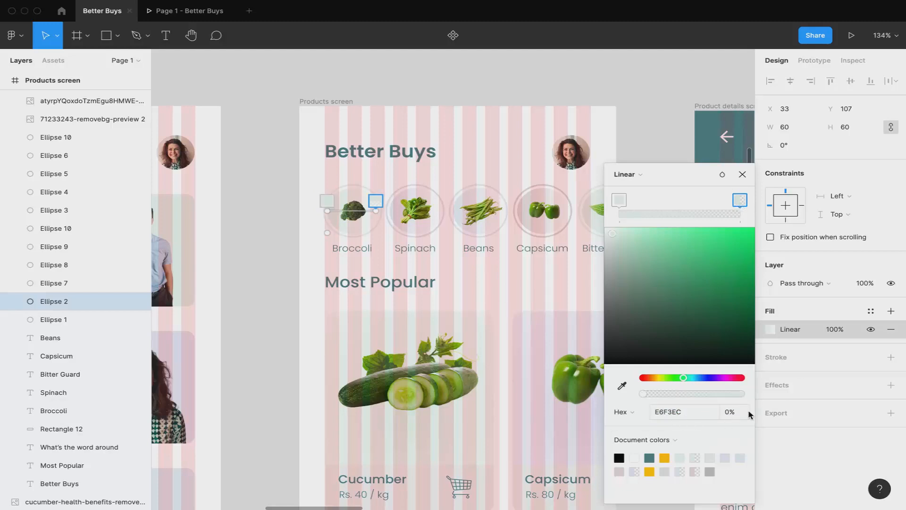
mouse_move(731, 418)
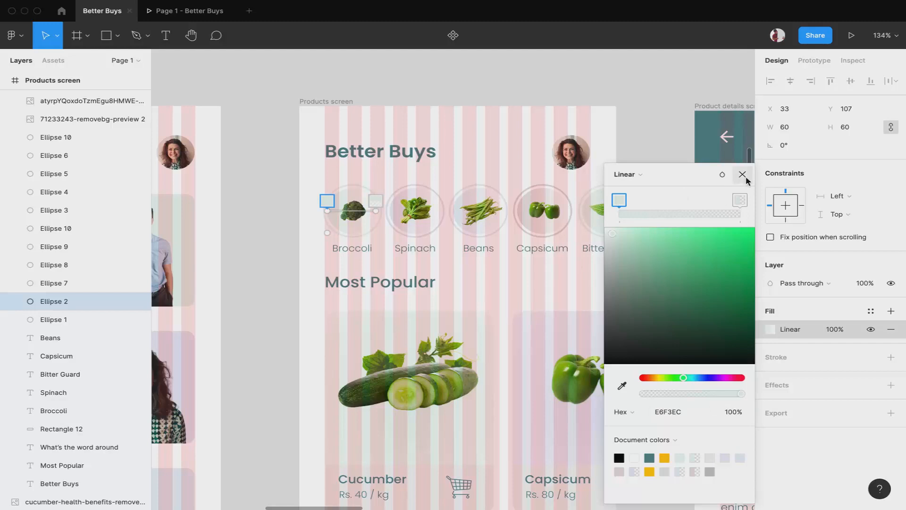
left_click(744, 175)
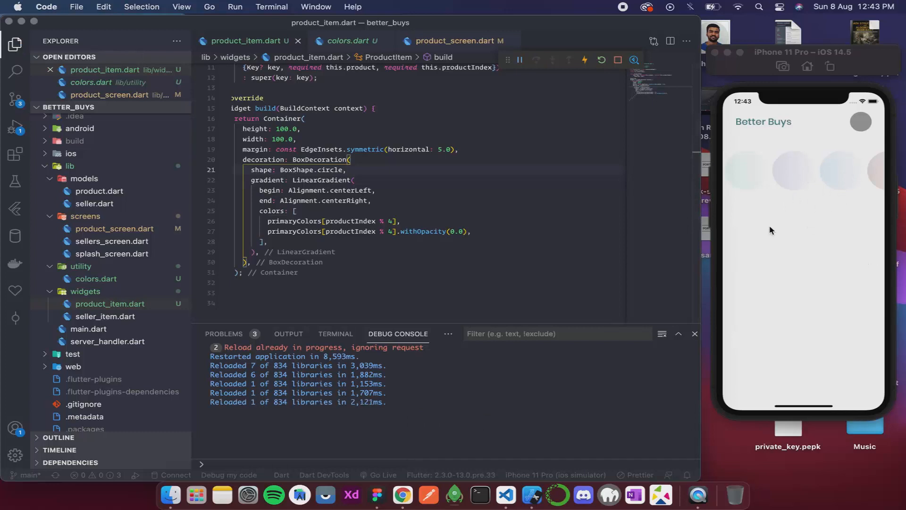
mouse_move(597, 205)
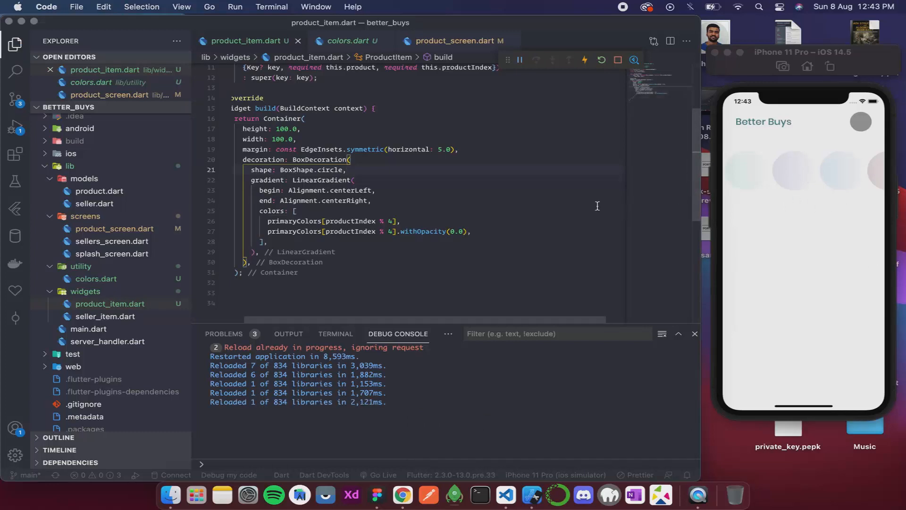
Switch back to the Figma Better Buys products design to compare with the gradient circles.
left_click(375, 495)
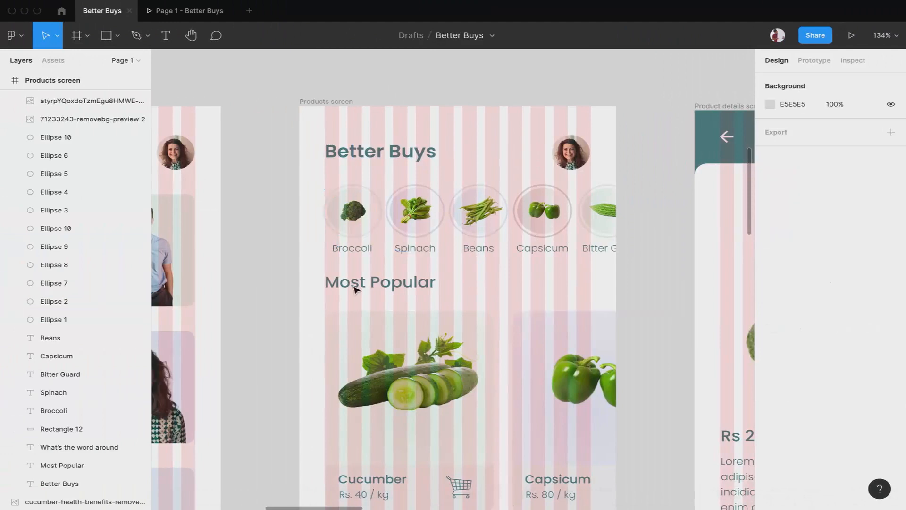
mouse_move(327, 213)
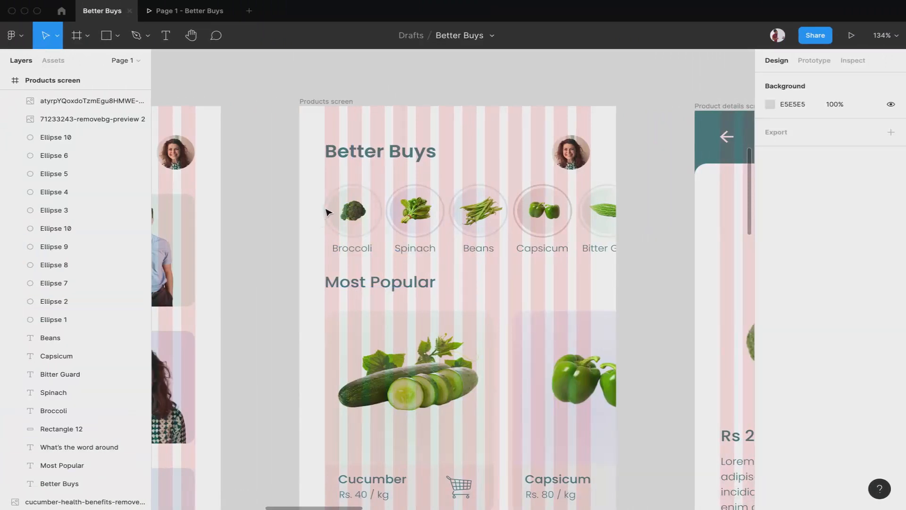
left_click(351, 210)
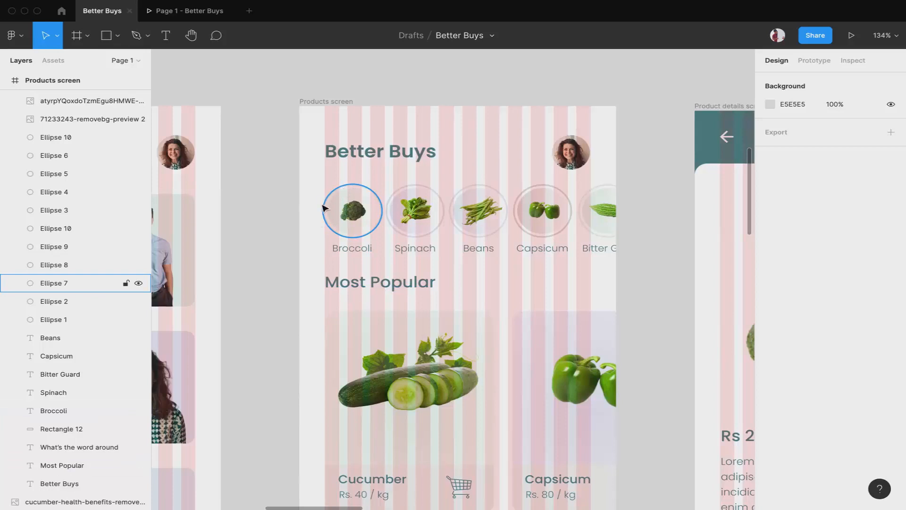
left_click(414, 210)
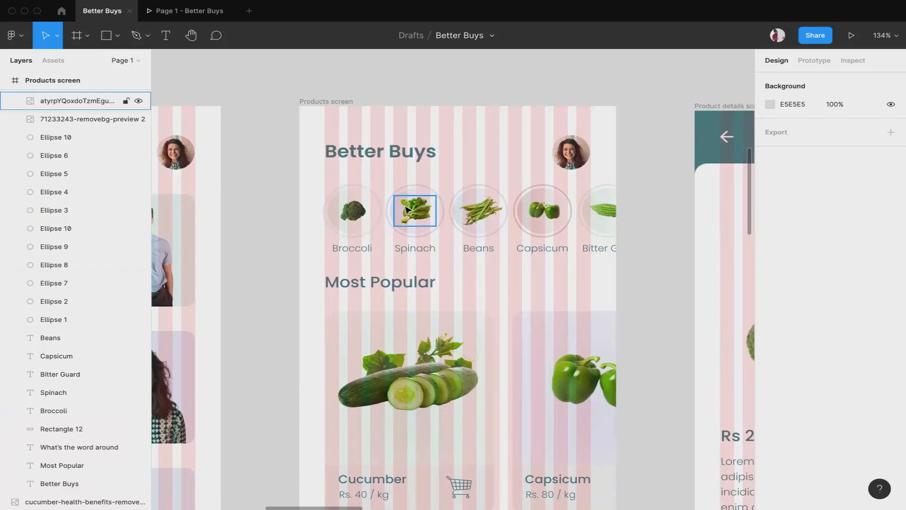